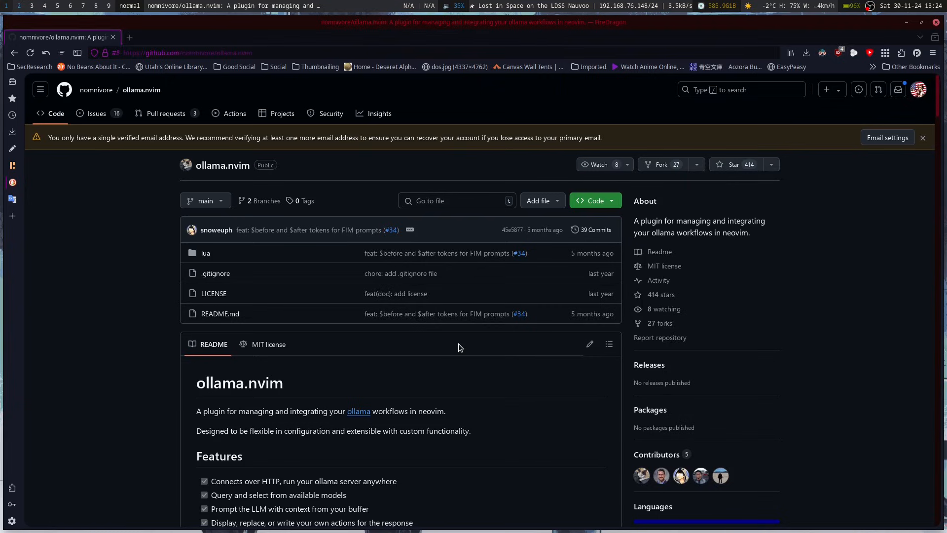
Step: Scroll the ollama.nvim README down to the Usage section listing Ollama, OllamaModel, OllamaServe and OllamaServeStop
{"action": "scroll", "scroll_direction": "down", "scroll_amount": 3}
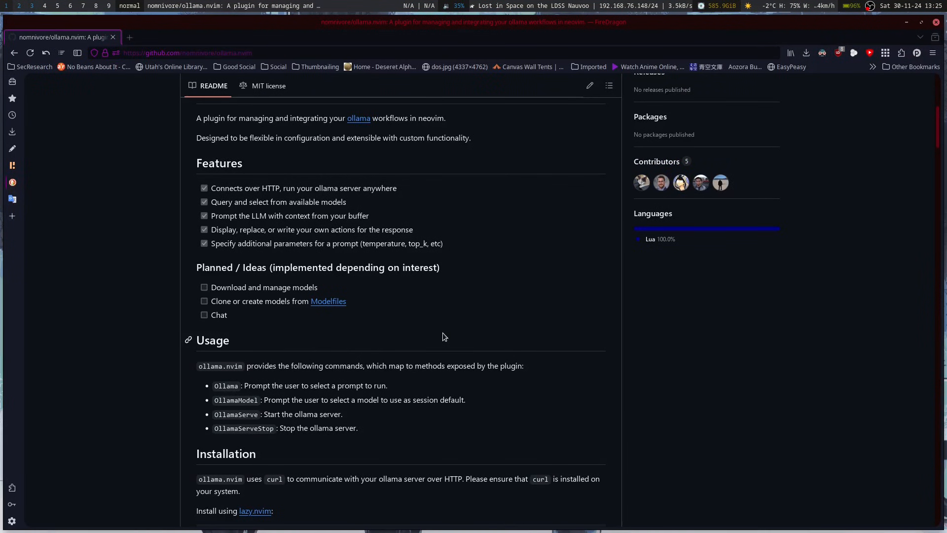
{"action": "mouse_move", "coordinate": [467, 249]}
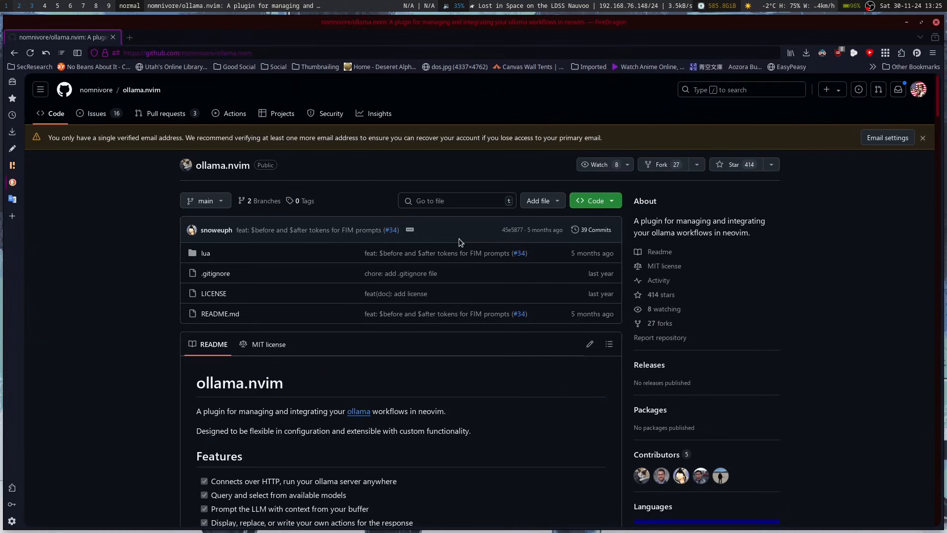
{"action": "mouse_move", "coordinate": [456, 421]}
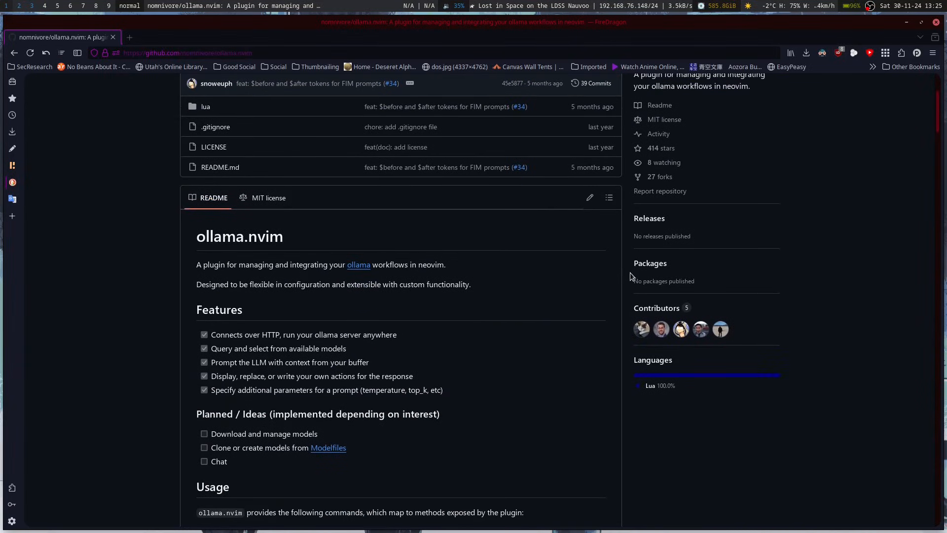
{"action": "scroll", "scroll_direction": "down", "scroll_amount": 3}
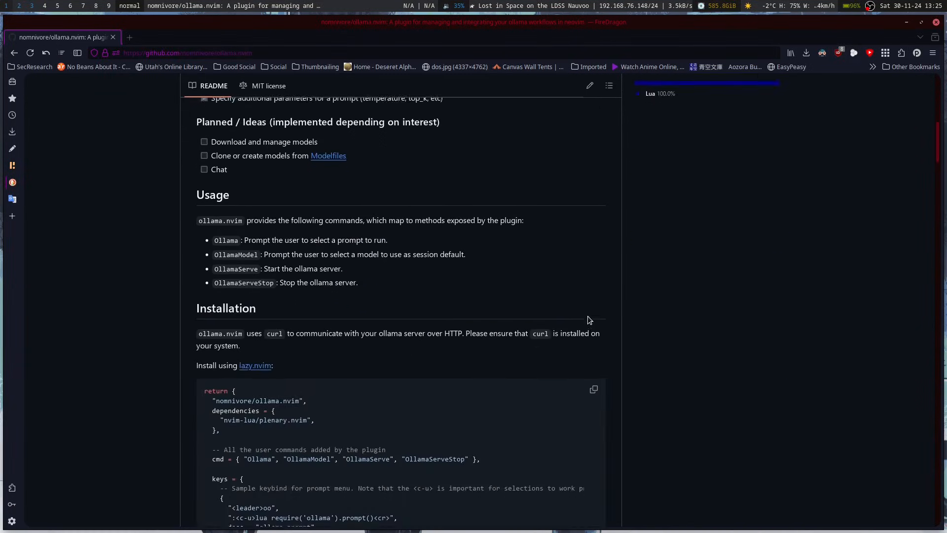
{"action": "scroll", "scroll_direction": "down", "scroll_amount": 3}
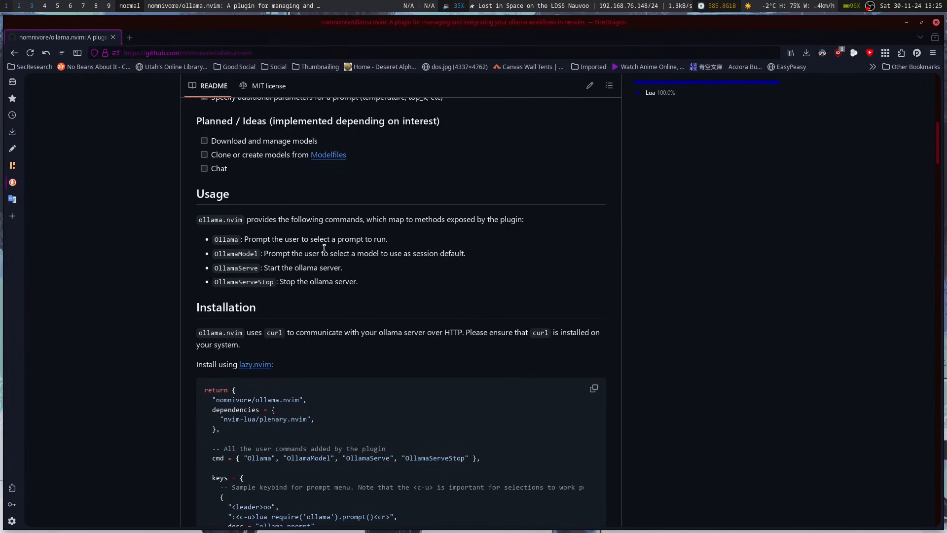
{"action": "mouse_move", "coordinate": [248, 252]}
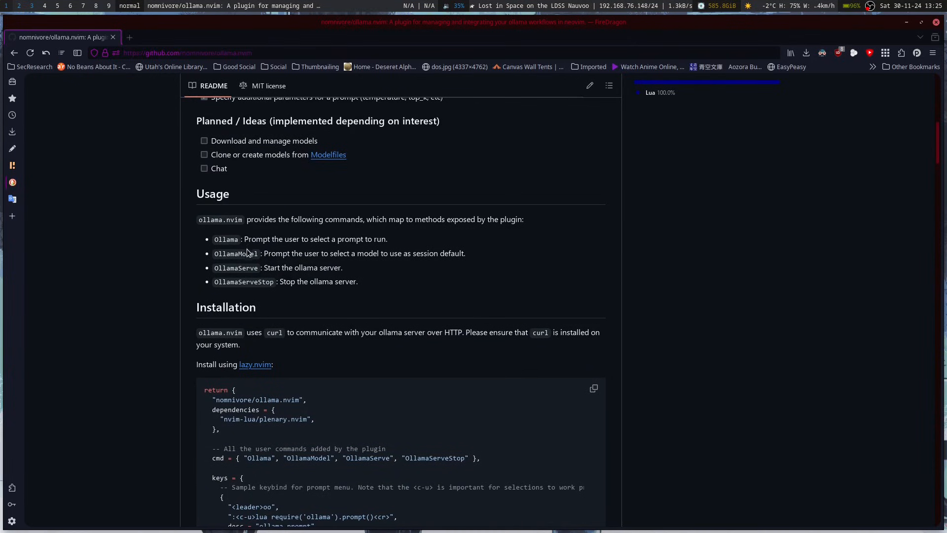
{"action": "mouse_move", "coordinate": [253, 300]}
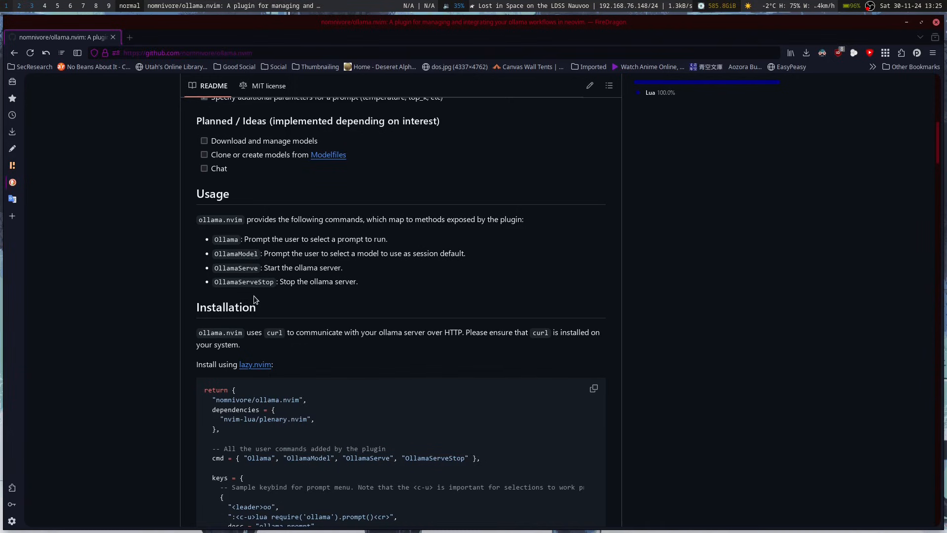
{"action": "scroll", "scroll_direction": "down", "scroll_amount": 3}
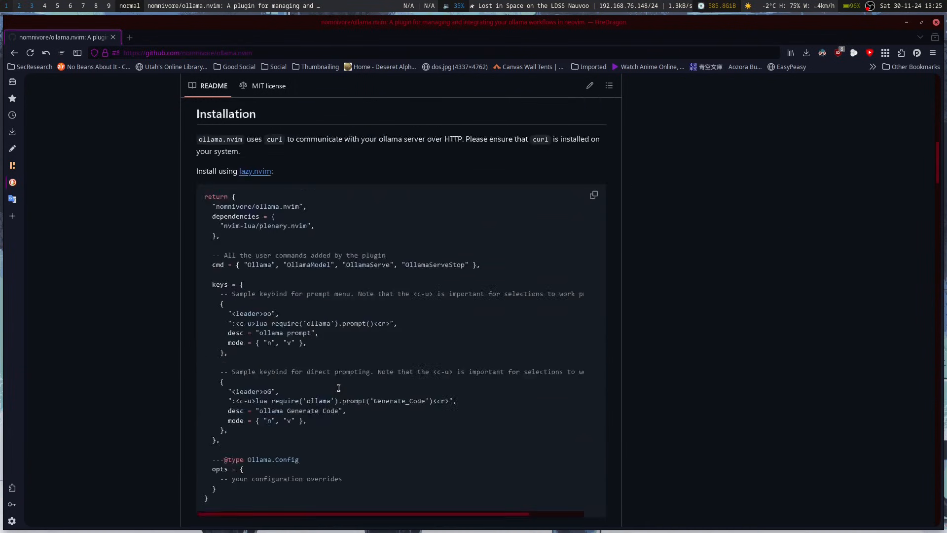
{"action": "scroll", "scroll_direction": "down", "scroll_amount": 3}
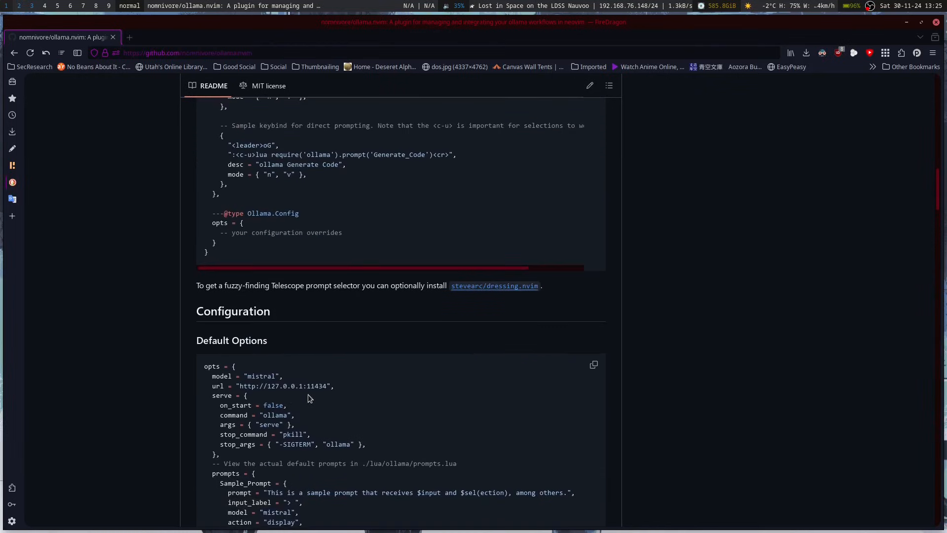
{"action": "scroll", "scroll_direction": "down", "scroll_amount": 3}
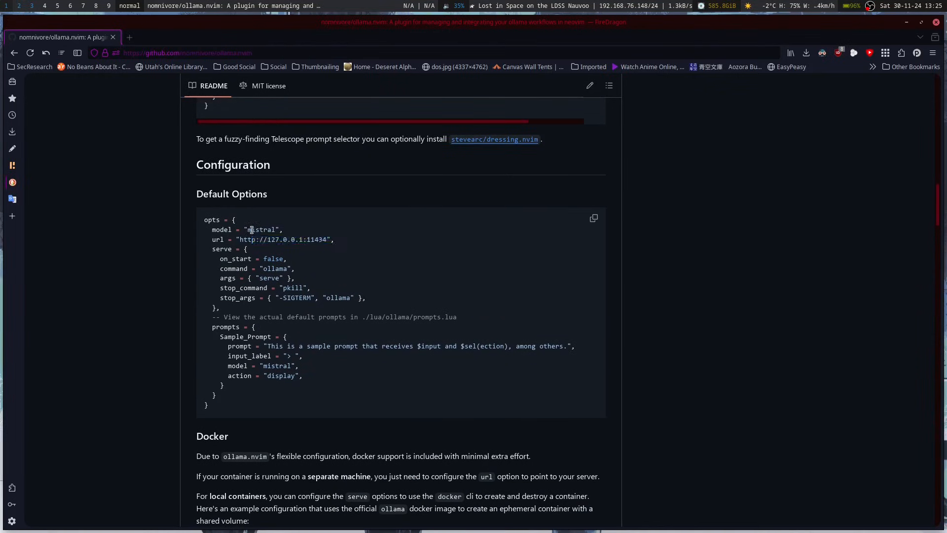
{"action": "double_click", "coordinate": [262, 230]}
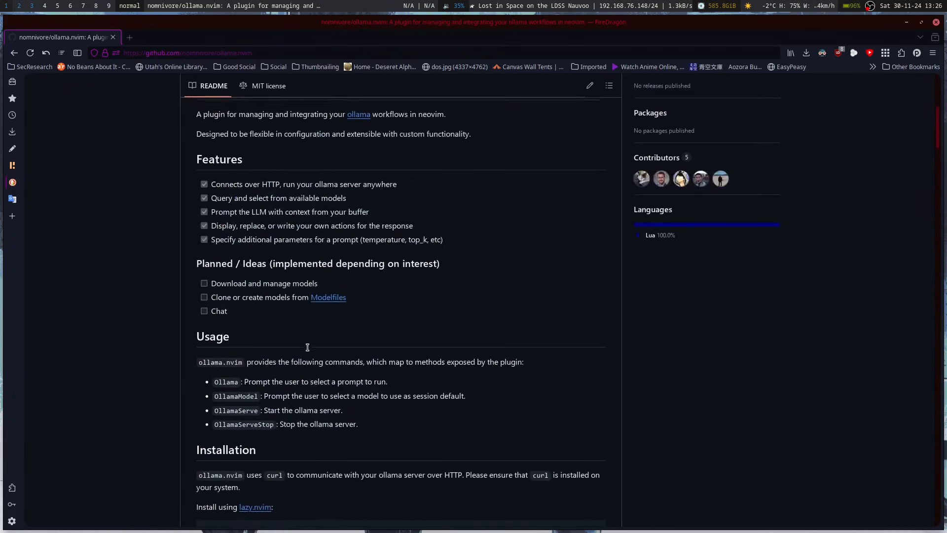
{"action": "scroll", "scroll_direction": "down", "scroll_amount": 3}
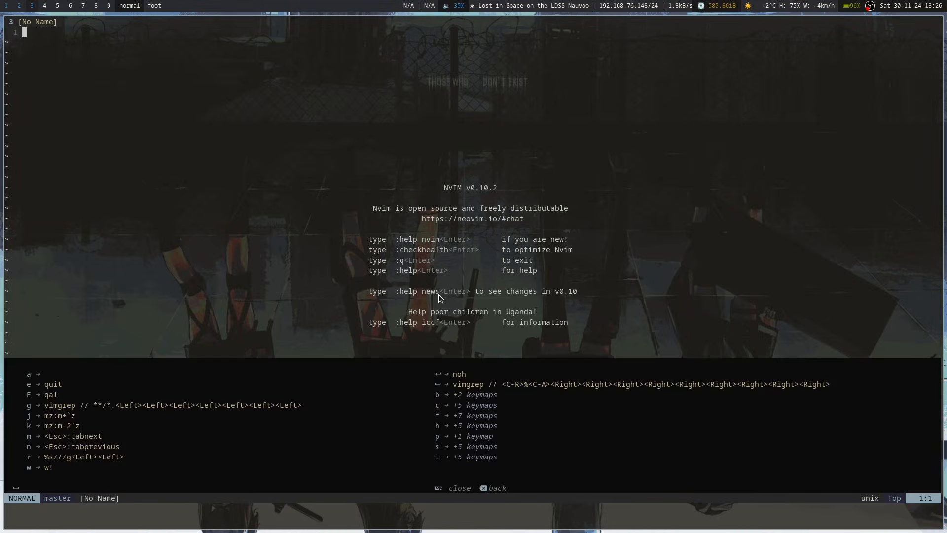
Step: Show lazy.nvim's overview listing ollama.nvim, dressing.nvim and plenary.nvim as installed
{"action": "key", "text": "Escape"}
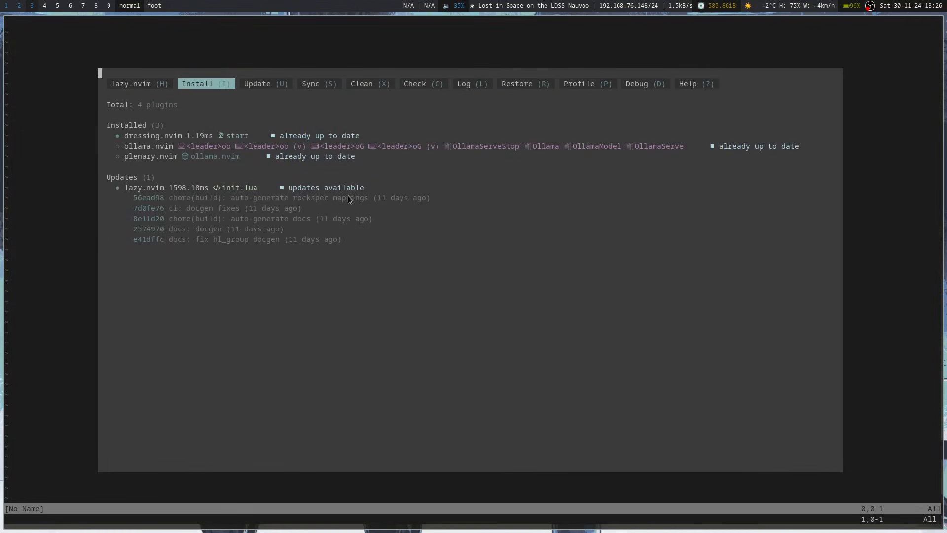
{"action": "mouse_move", "coordinate": [403, 149]}
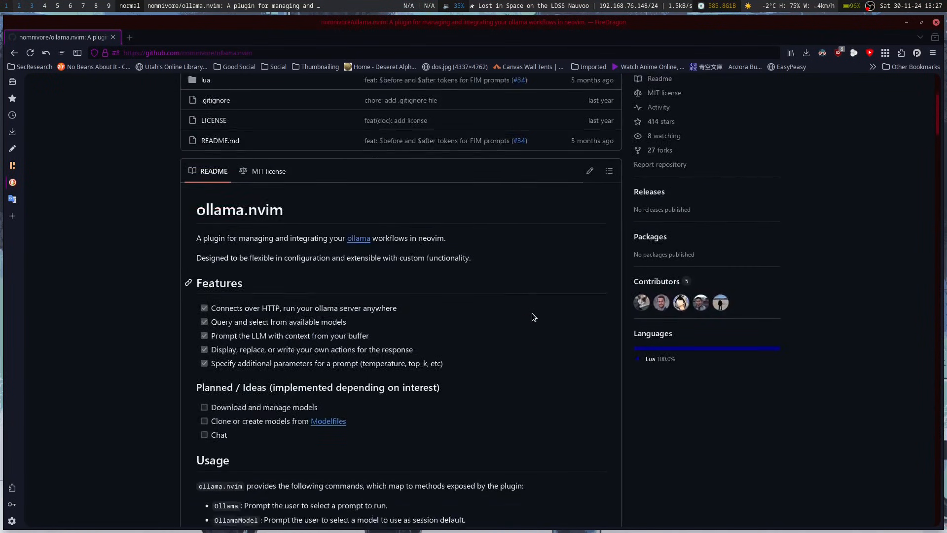
Step: Scroll the README to the Usage commands OllamaServe and OllamaServeStop
{"action": "scroll", "scroll_direction": "down", "scroll_amount": 3}
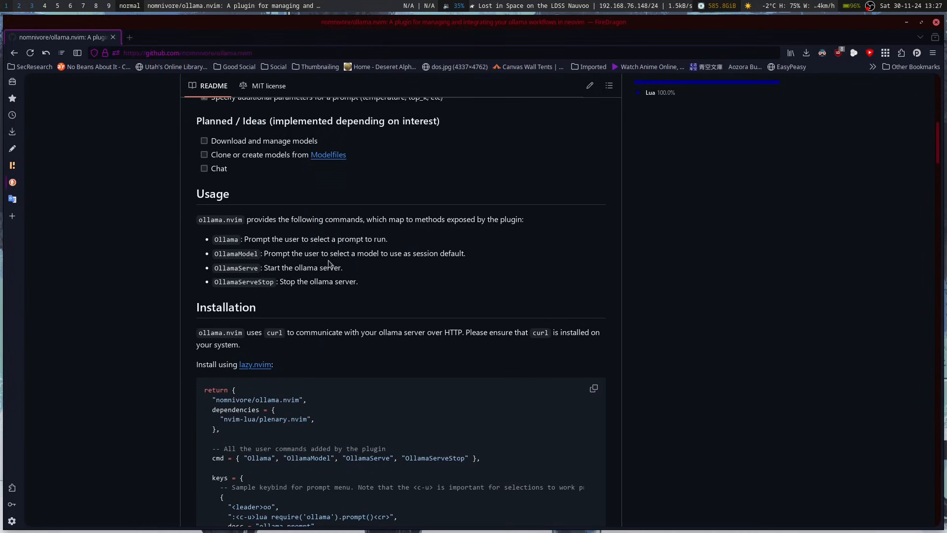
{"action": "scroll", "scroll_direction": "down", "scroll_amount": 3}
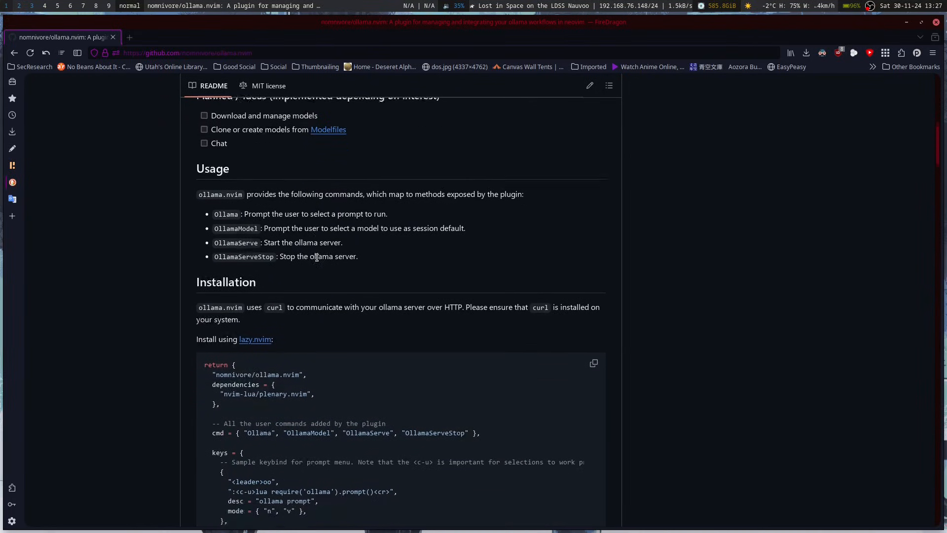
{"action": "scroll", "scroll_direction": "down", "scroll_amount": 3}
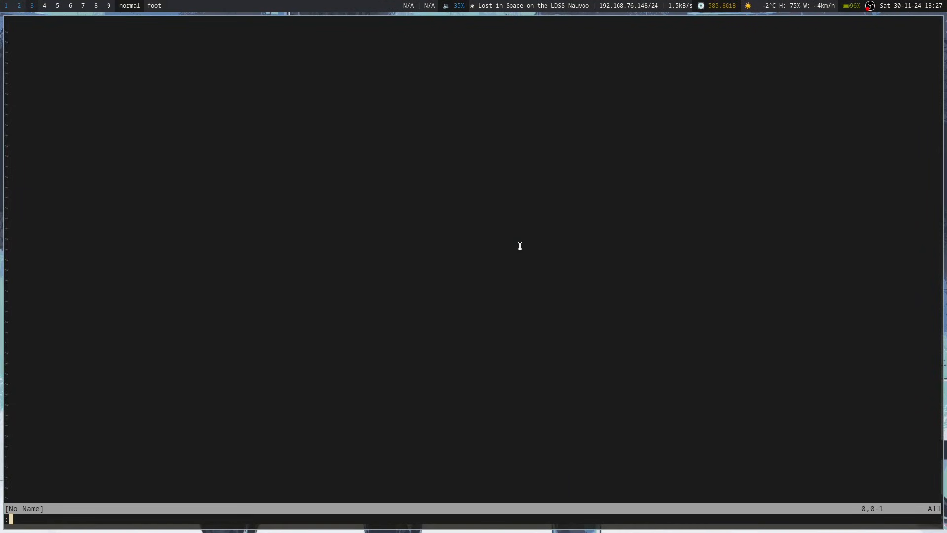
Step: Start the server with :OllamaServe and select yi-coder:latest as the session model via :OllamaModel
{"action": "type", "text": "OllamaS"}
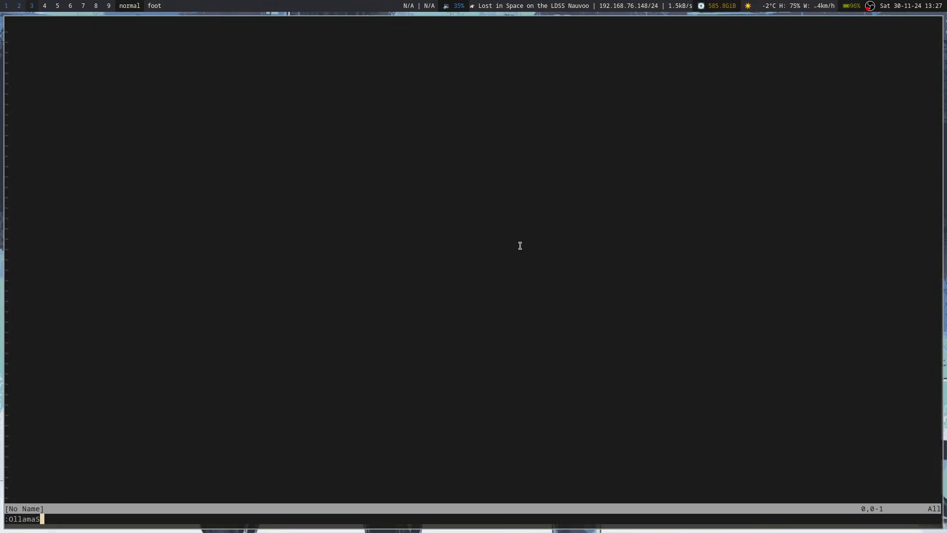
{"action": "type", "text": "erve"}
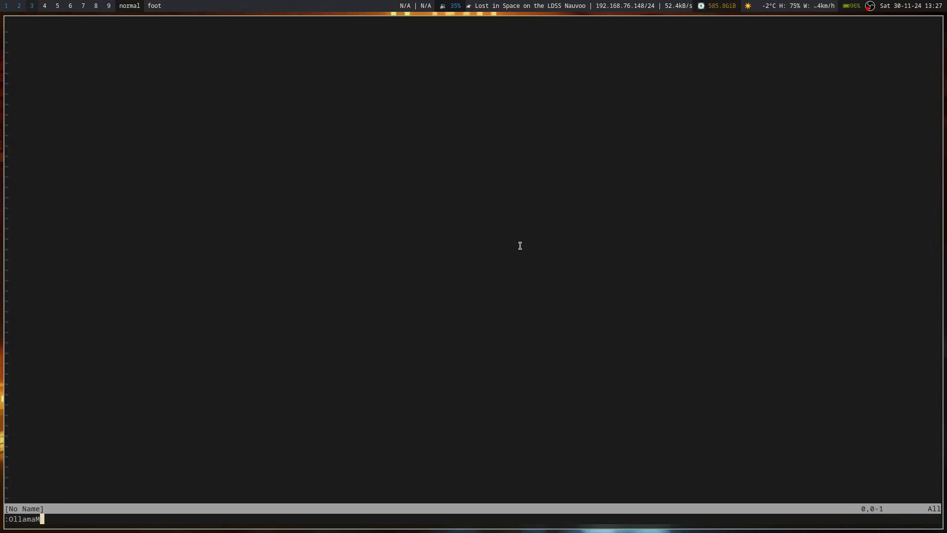
{"action": "key", "text": "Return"}
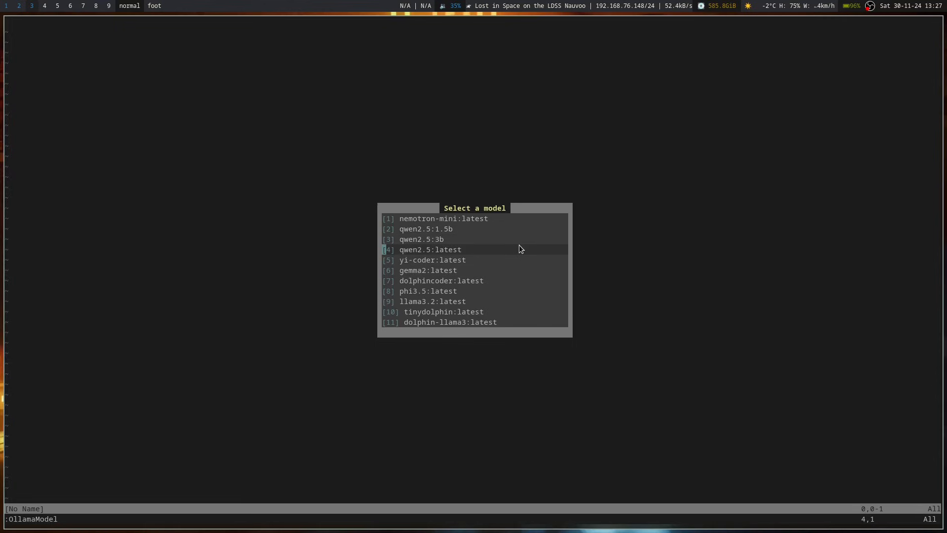
{"action": "key", "text": "Down"}
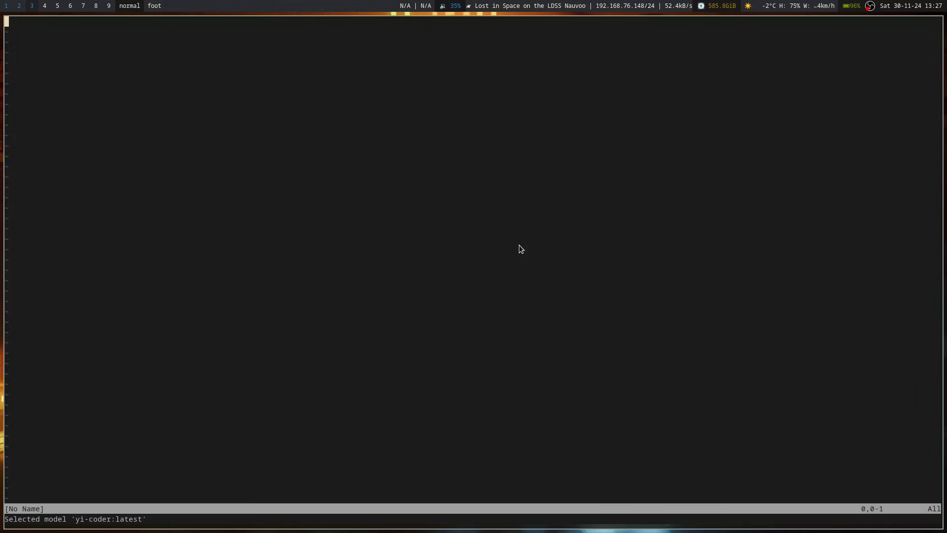
{"action": "type", "text": ":e"}
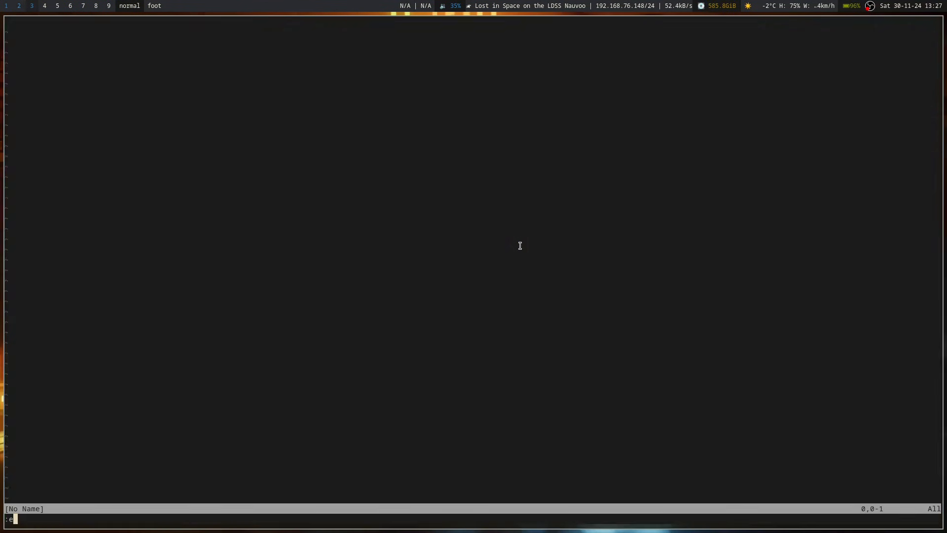
Step: Run :Ollama with the prompt 'Create a python script that counts up to ten and…'
{"action": "key", "text": "BackSpace"}
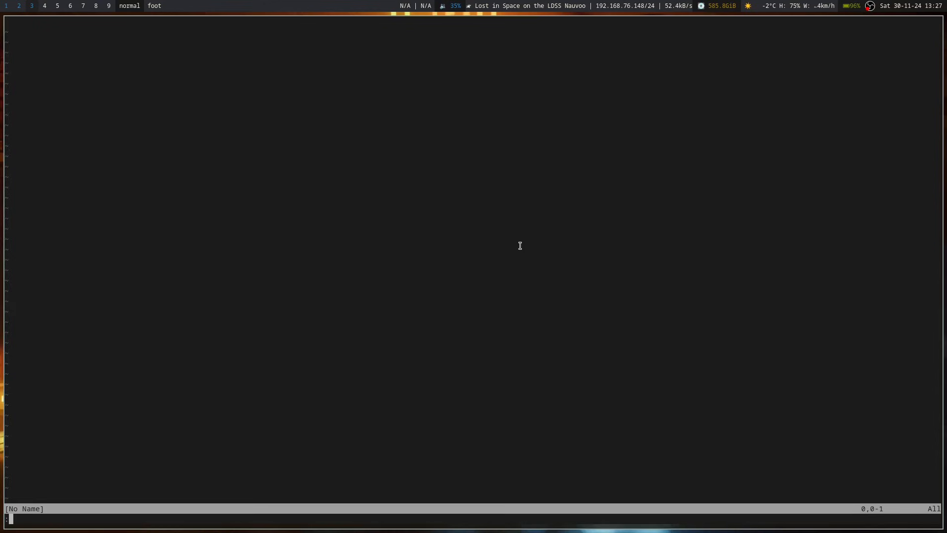
{"action": "type", "text": "Ollama"}
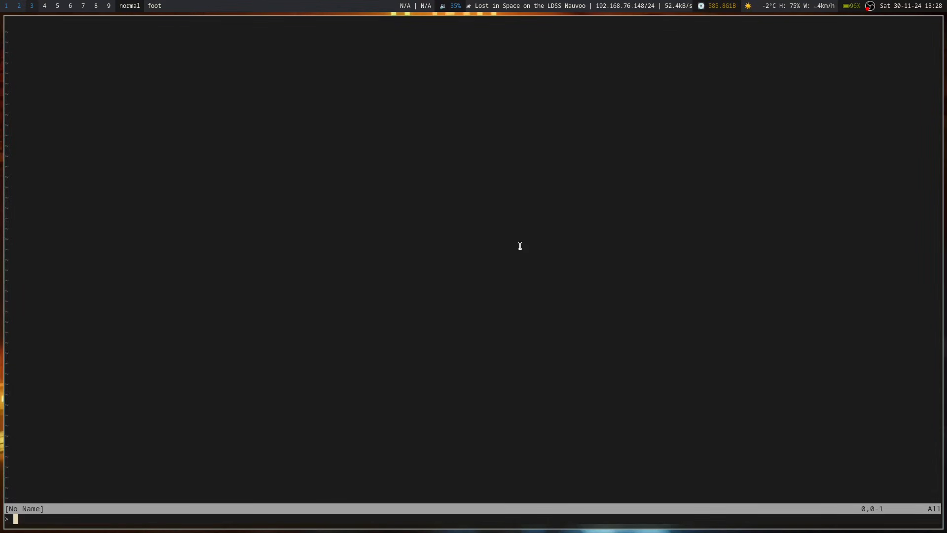
{"action": "type", "text": "Create a python s"}
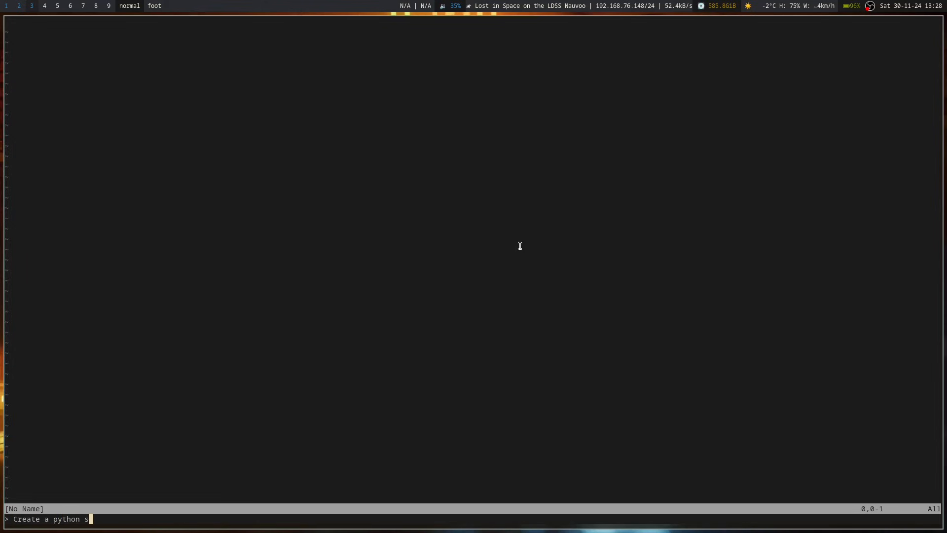
{"action": "type", "text": "cript that"}
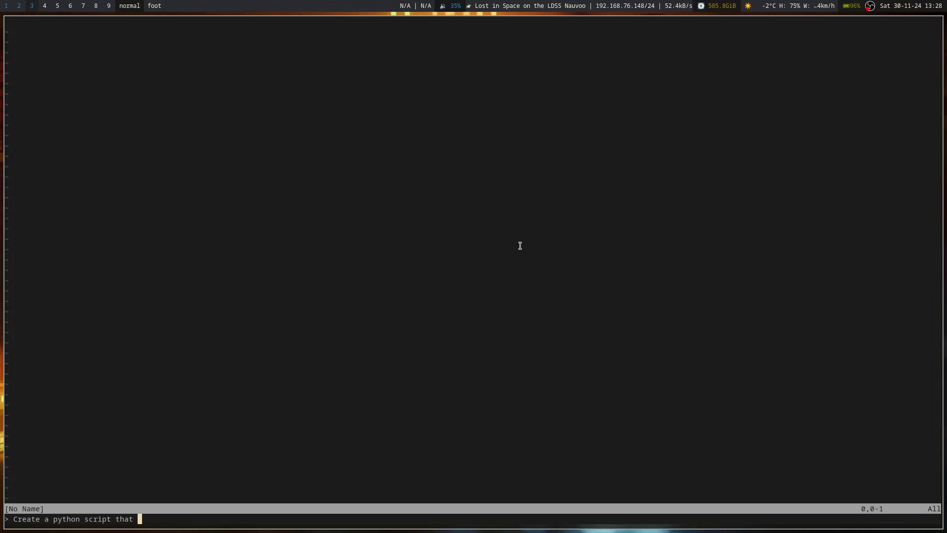
{"action": "type", "text": "counts up to ten"}
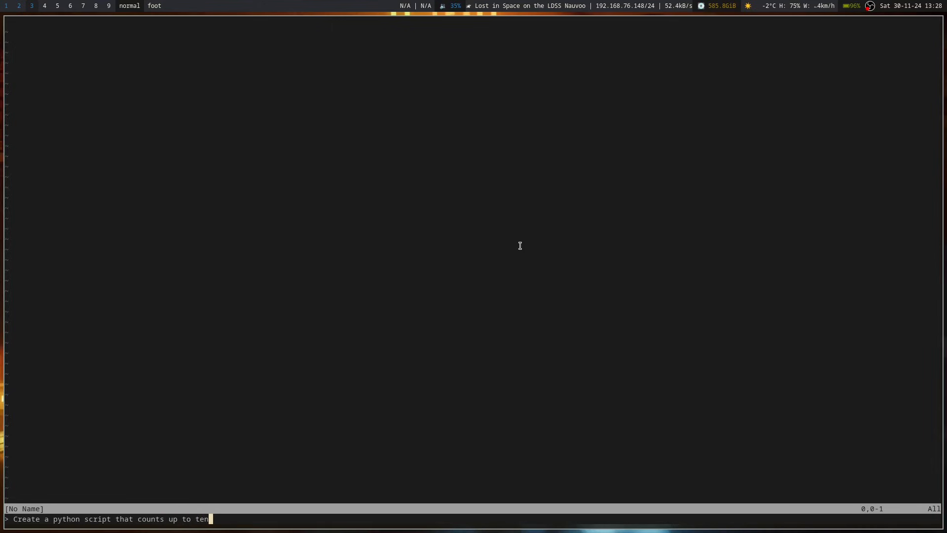
{"action": "type", "text": "and"}
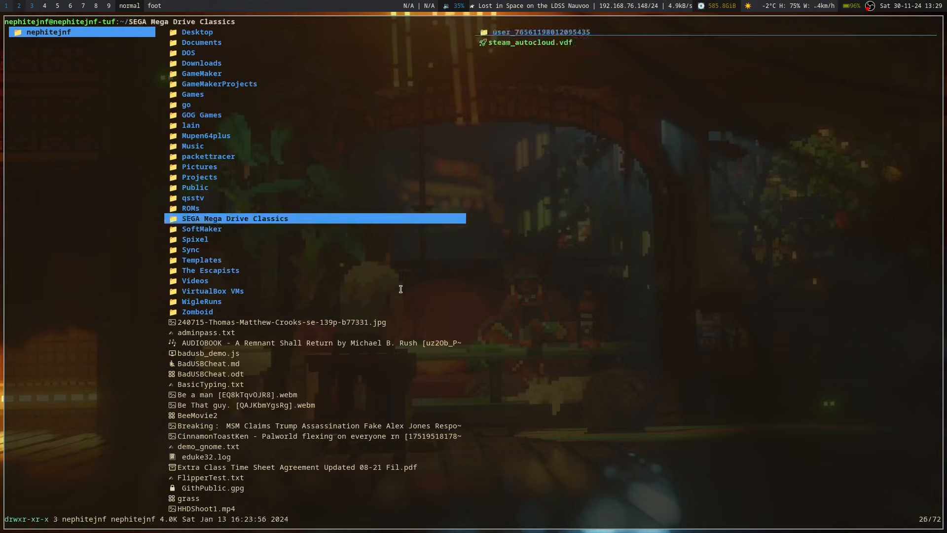
Step: In lf, browse Projects, preview RickQR.txt, then enter PythonProjects and its curses subfolder
{"action": "left_click", "coordinate": [45, 176]}
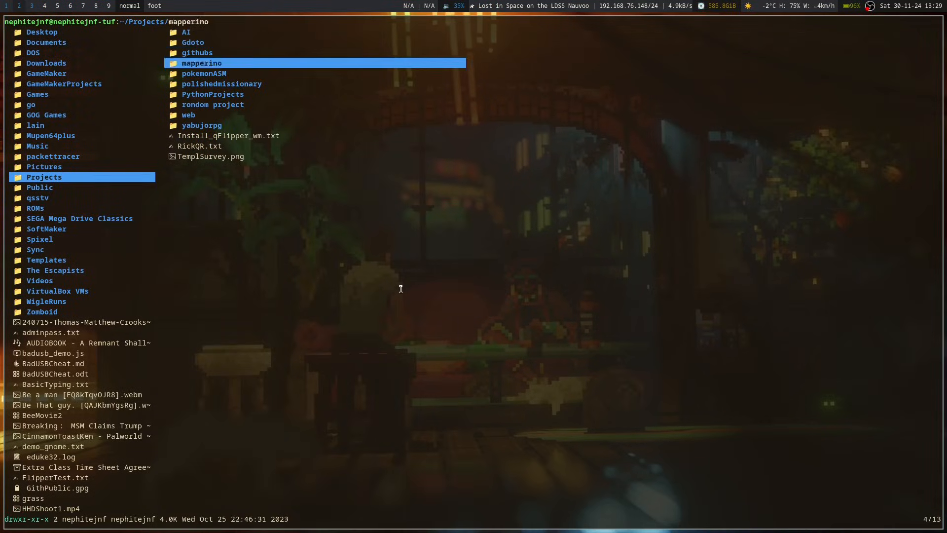
{"action": "left_click", "coordinate": [197, 146]}
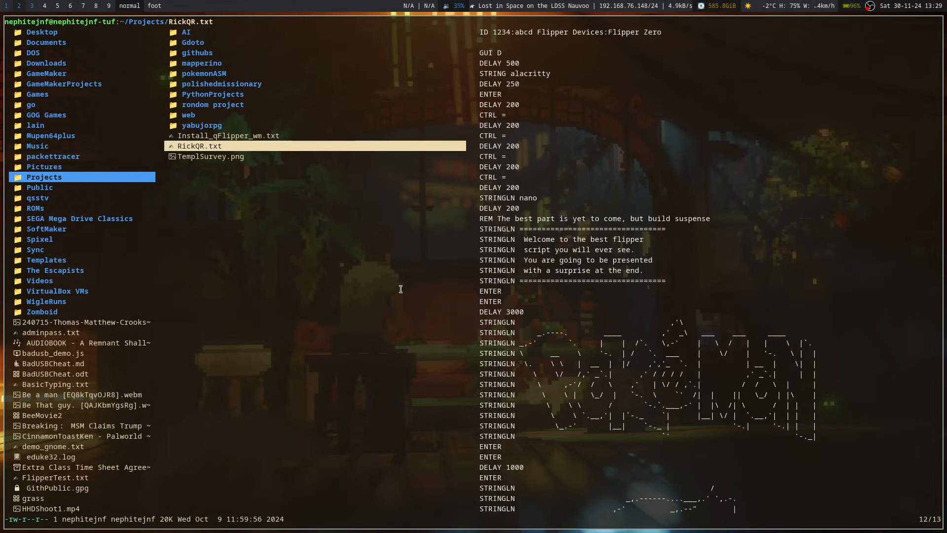
{"action": "left_click", "coordinate": [201, 125]}
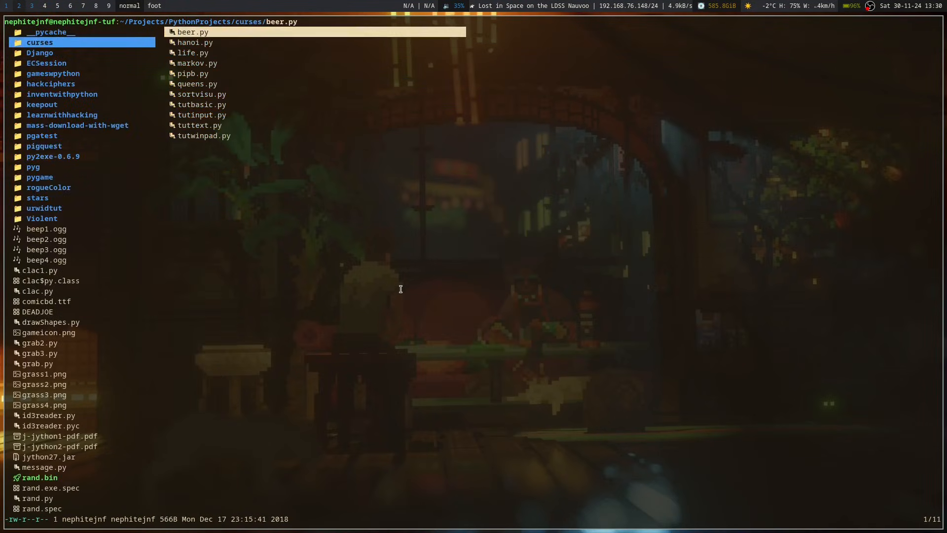
{"action": "left_click", "coordinate": [203, 135]}
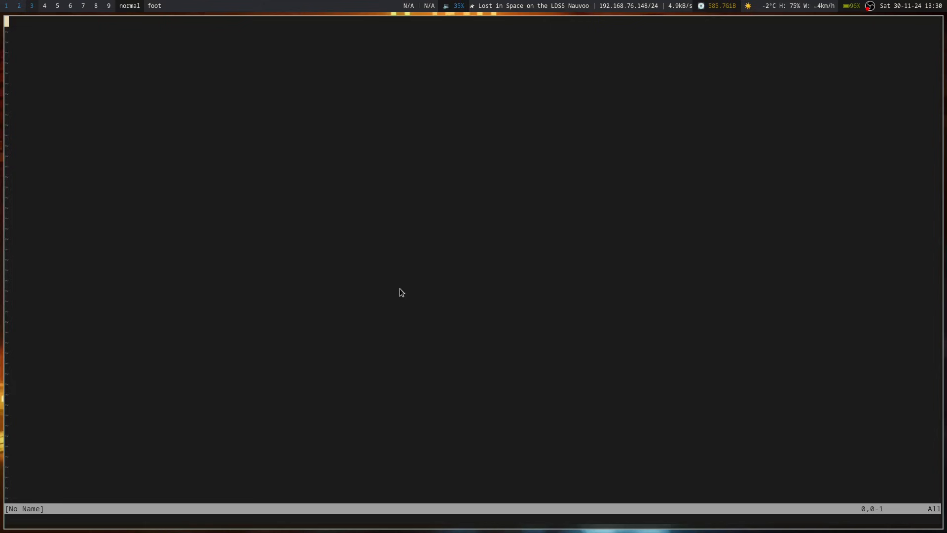
Step: Edit Projects/PythonProjects/clac1.py in the buffer
{"action": "type", "text": ":e Projects/"}
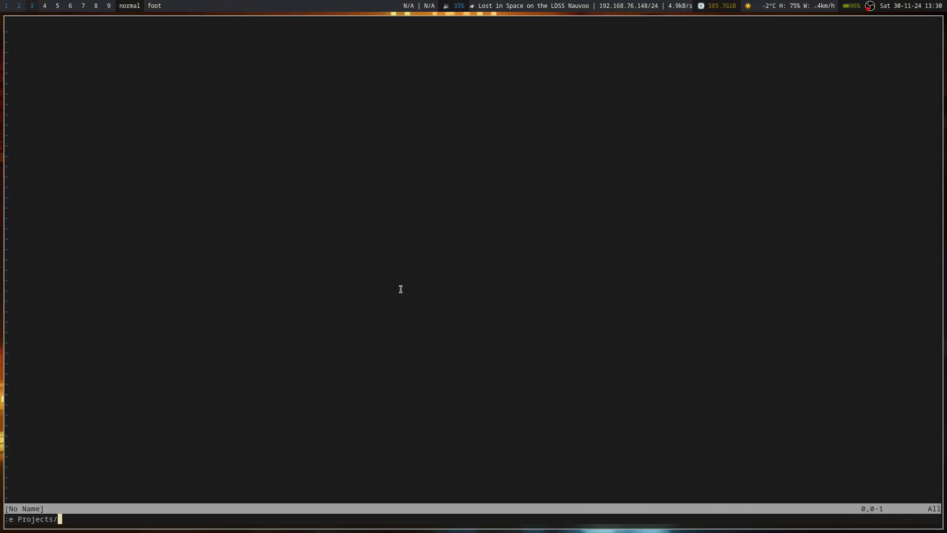
{"action": "type", "text": "P"}
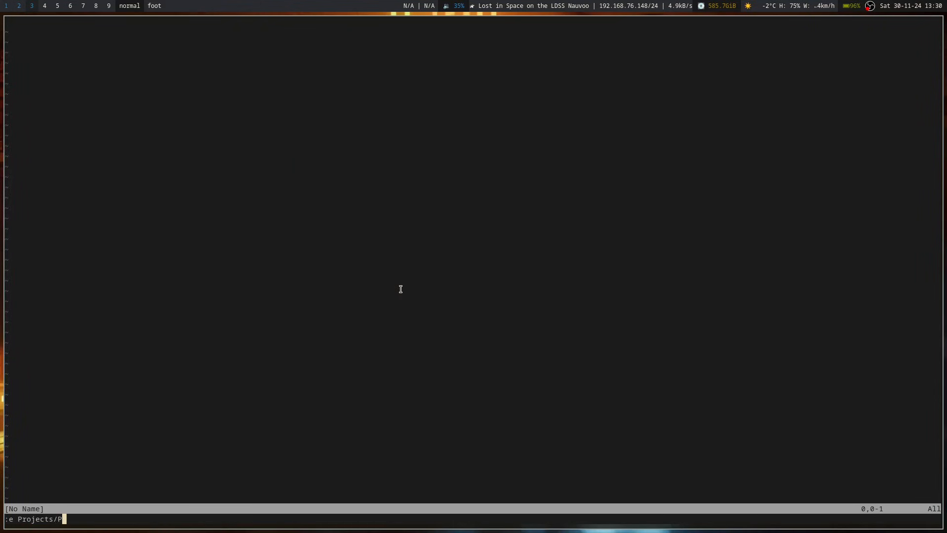
{"action": "type", "text": "ythonProjects/"}
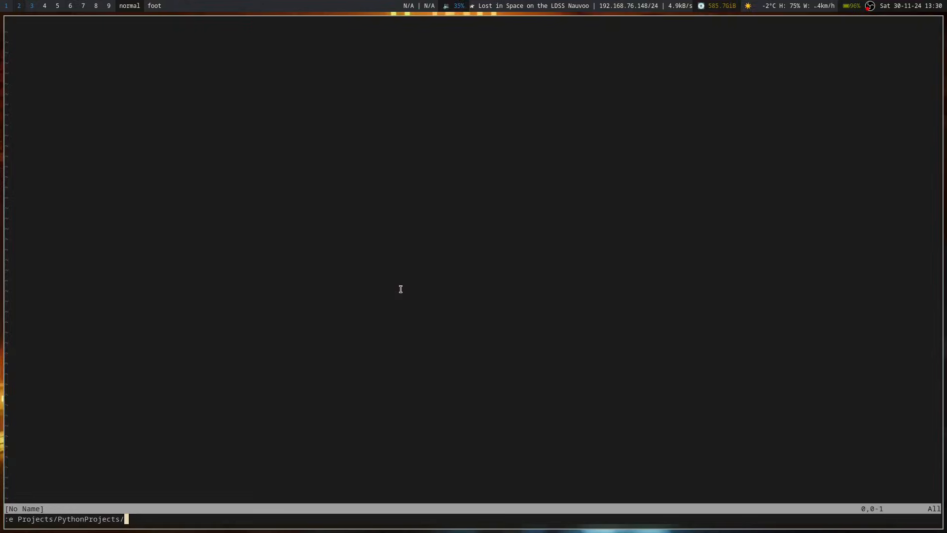
{"action": "type", "text": "clac1.py"}
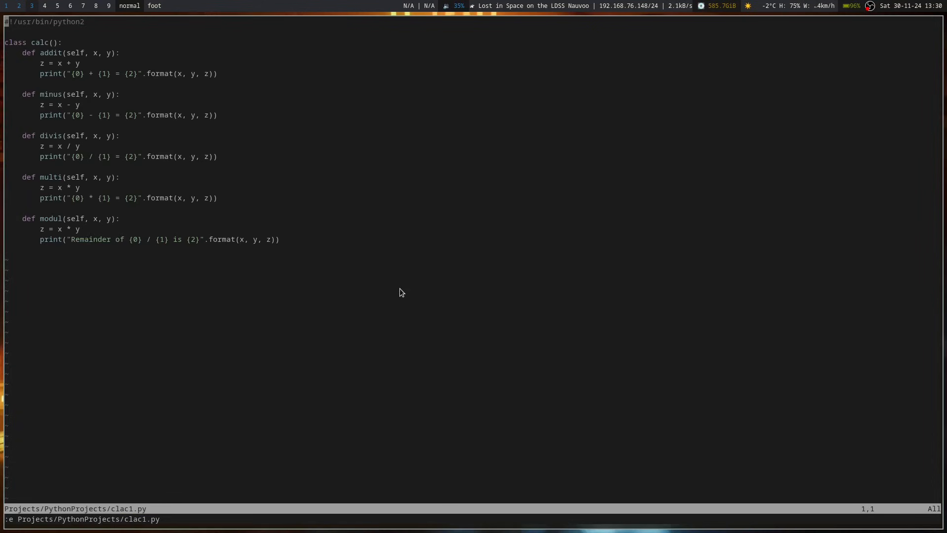
Step: Select the whole file with V G and ask the model 'Can you refactor this code?'
{"action": "key", "text": "V"}
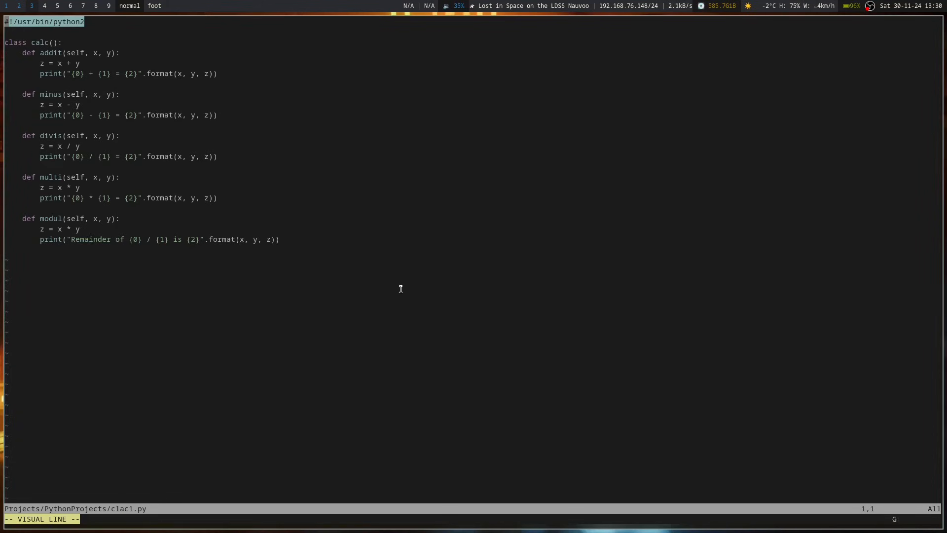
{"action": "key", "text": "G"}
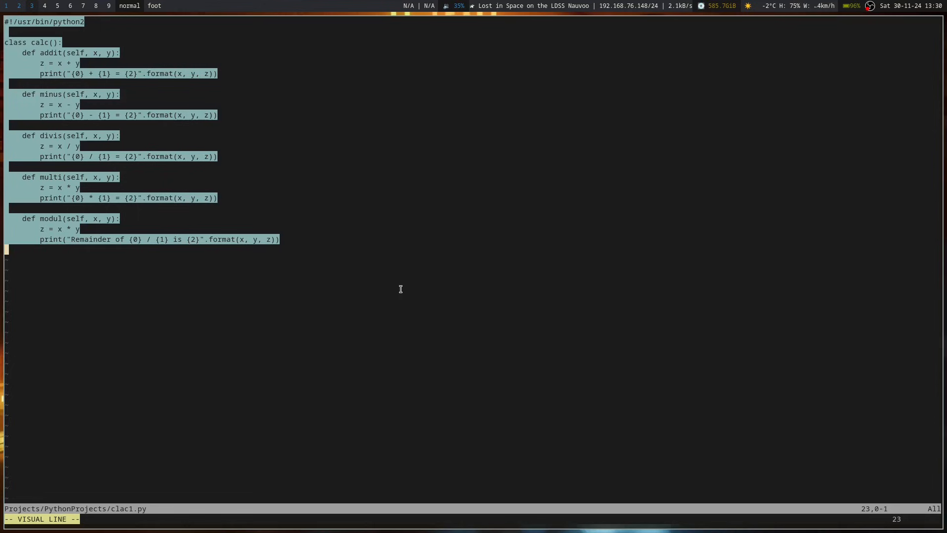
{"action": "key", "text": ":"}
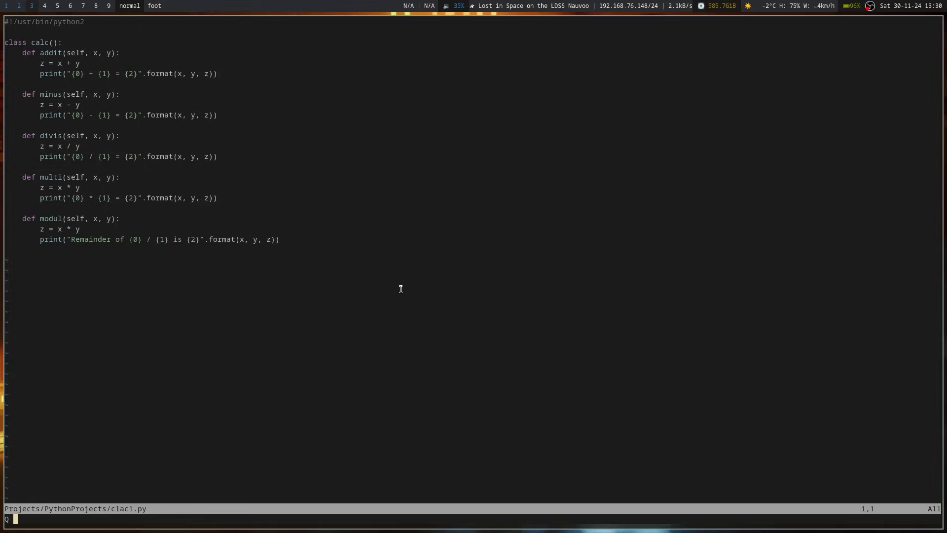
{"action": "type", "text": "Can you refactor this code?"}
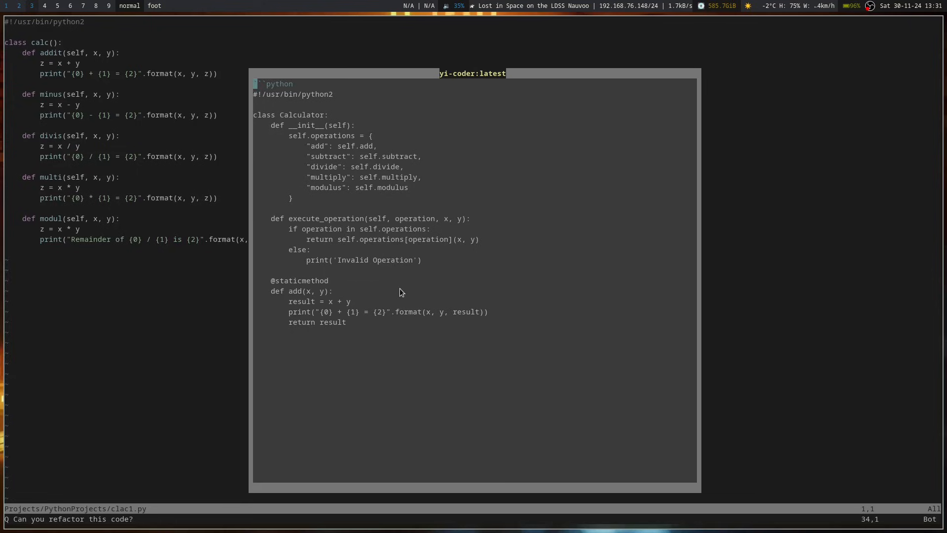
Step: Scroll through yi-coder's refactored Calculator response as it generates add through modulus
{"action": "scroll", "scroll_direction": "down", "scroll_amount": 3}
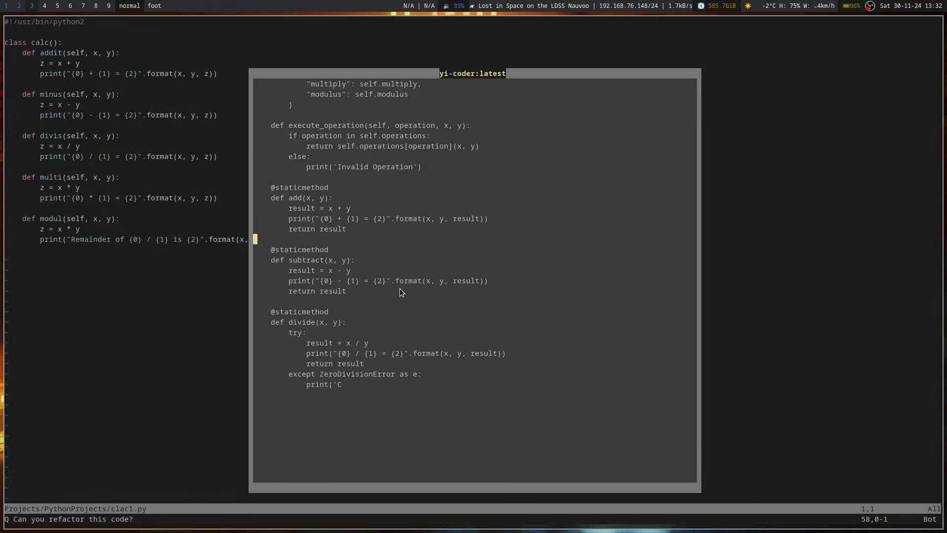
{"action": "scroll", "scroll_direction": "down", "scroll_amount": 3}
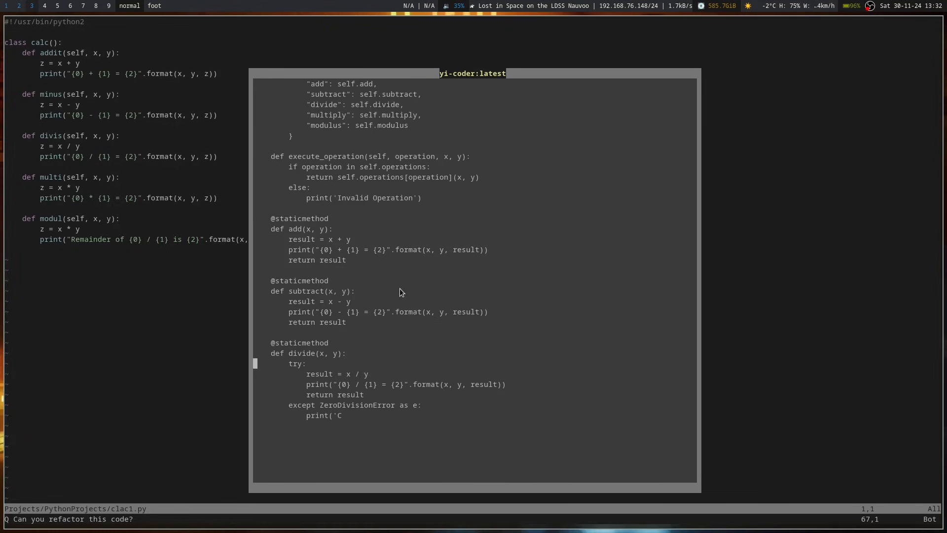
{"action": "scroll", "scroll_direction": "down", "scroll_amount": 3}
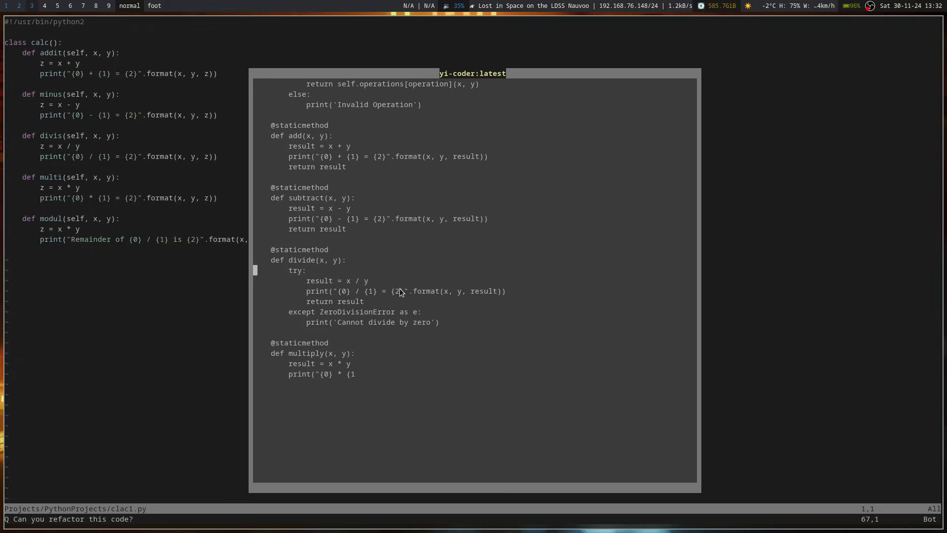
{"action": "scroll", "scroll_direction": "down", "scroll_amount": 3}
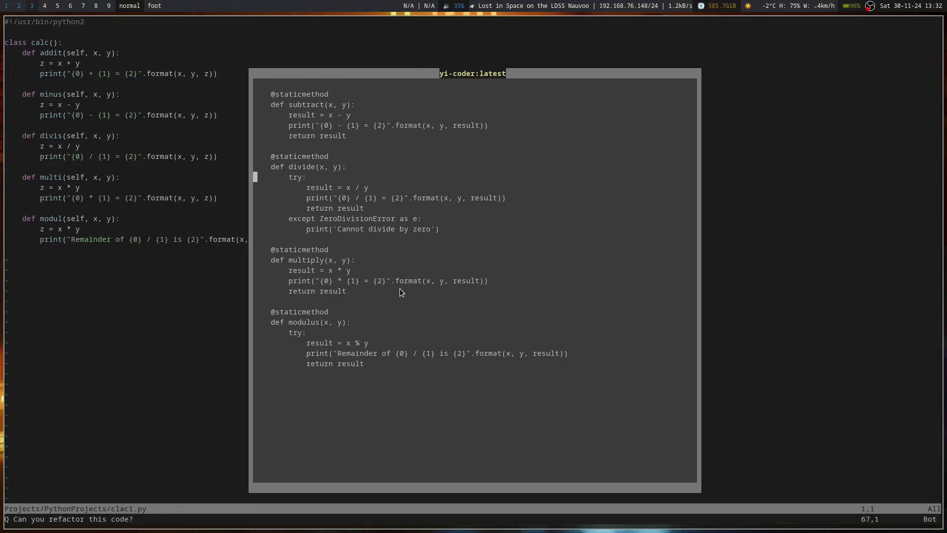
{"action": "scroll", "scroll_direction": "down", "scroll_amount": 3}
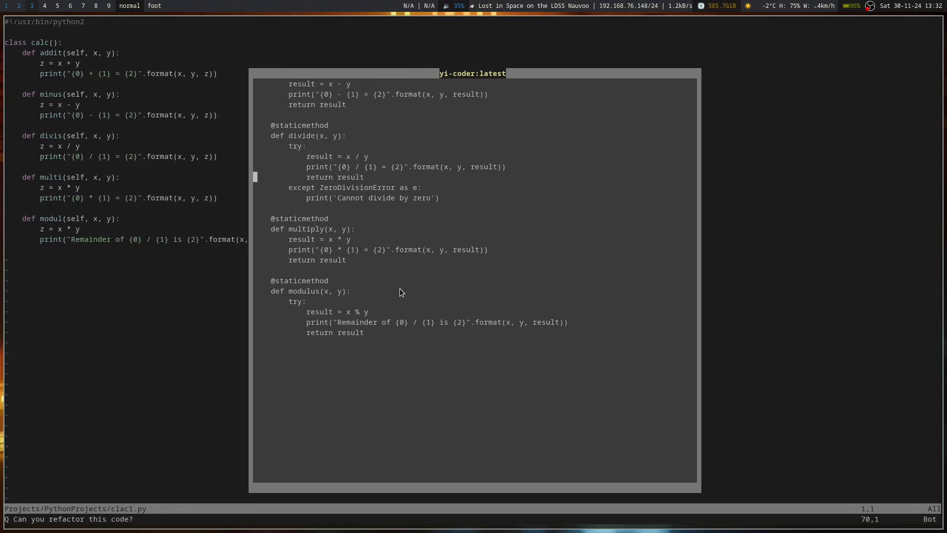
{"action": "scroll", "scroll_direction": "down", "scroll_amount": 3}
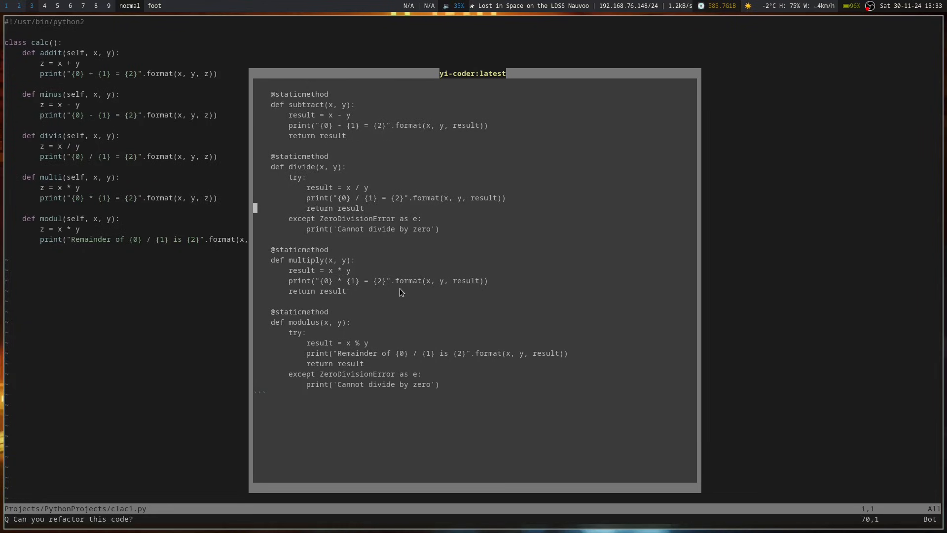
{"action": "scroll", "scroll_direction": "down", "scroll_amount": 3}
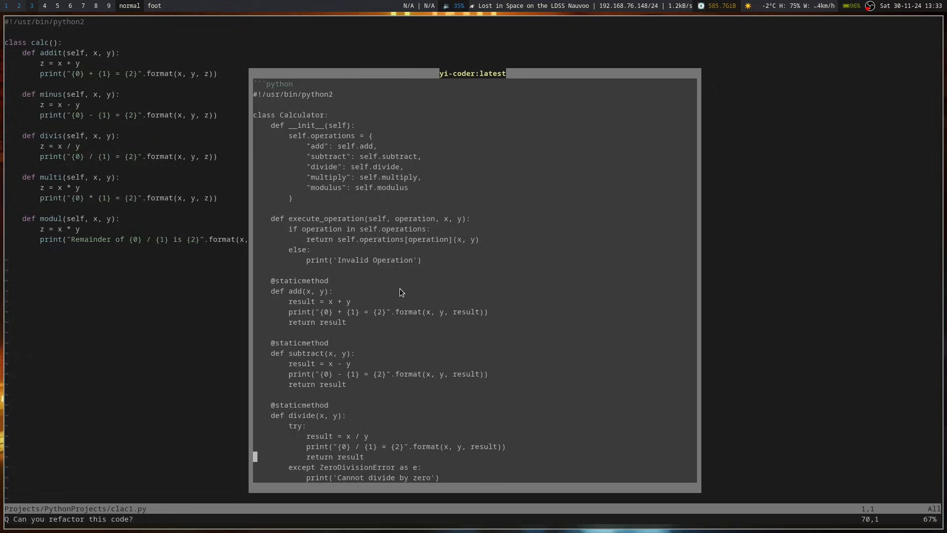
{"action": "scroll", "scroll_direction": "down", "scroll_amount": 3}
{"action": "type", "text": ":Mo"}
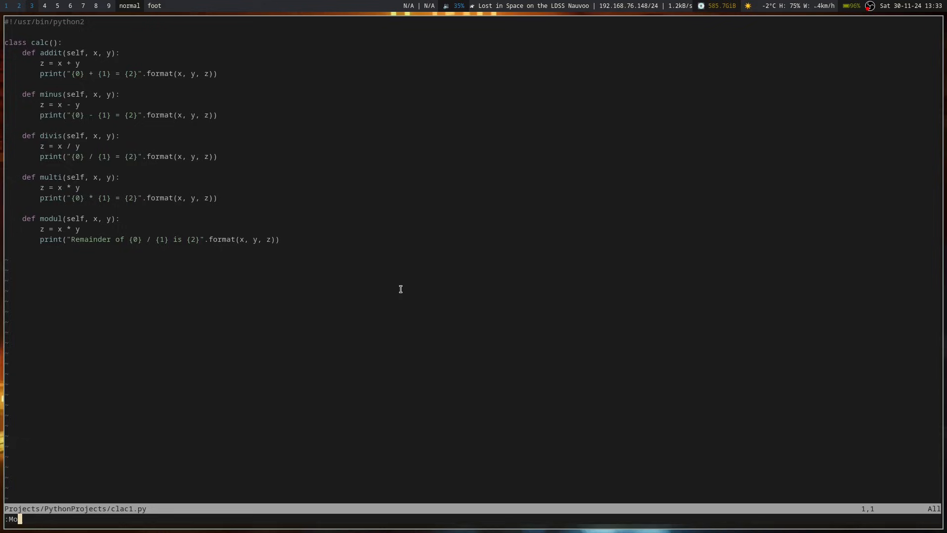
Step: Run :Ollama and choose '[6] Simplify Code' for the calculator file
{"action": "type", "text": "Ollam"}
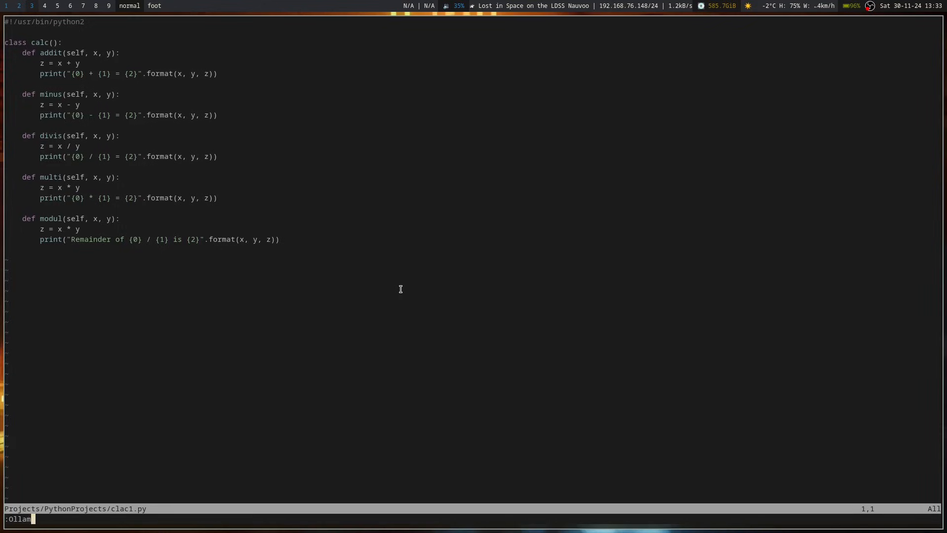
{"action": "key", "text": "Return"}
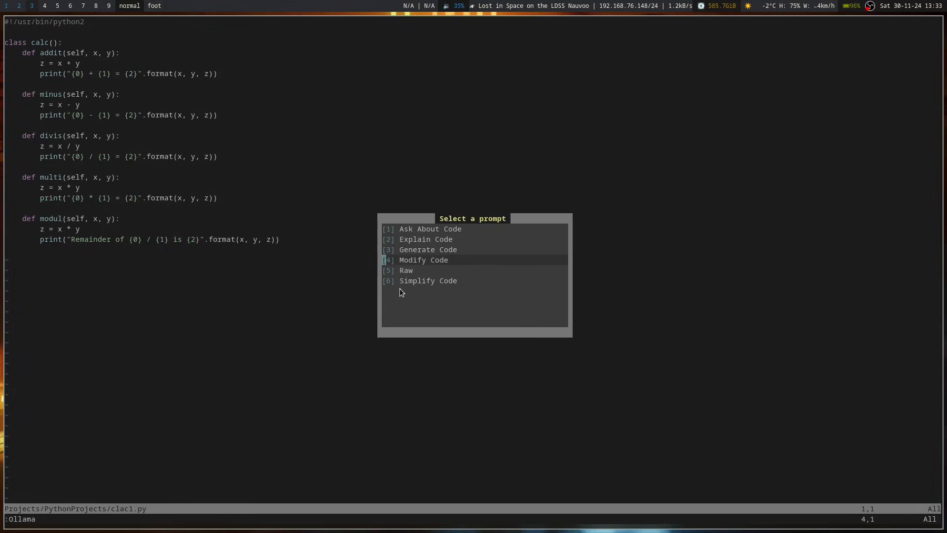
{"action": "key", "text": "Down"}
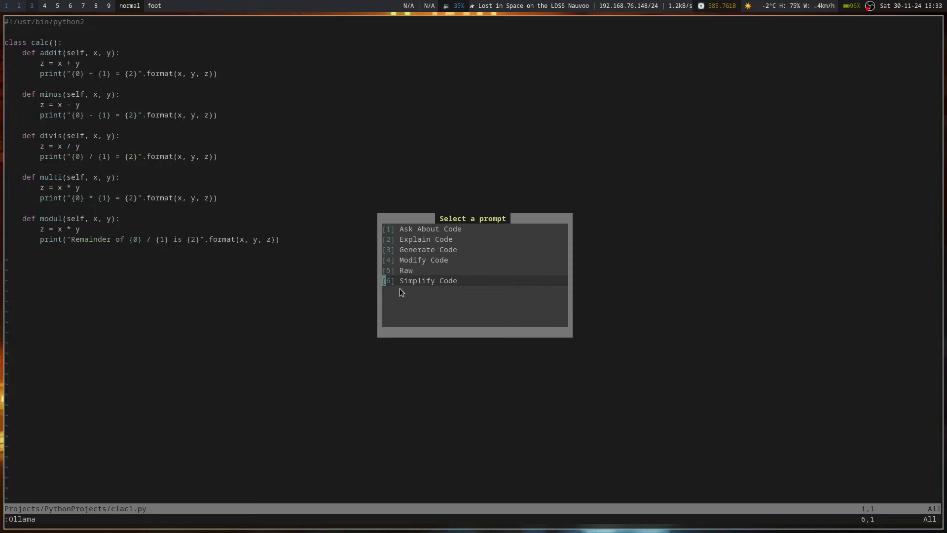
{"action": "key", "text": "Escape"}
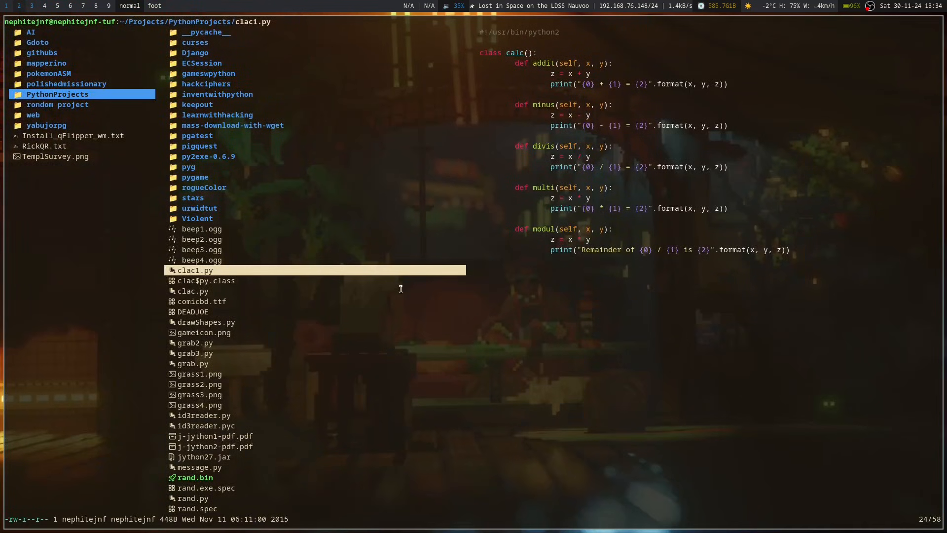
Step: Accept the Simplify Code result, replacing clac1.py with the Calculator using perform_operation helpers
{"action": "left_click", "coordinate": [192, 197]}
{"action": "type", "text": ":e"}
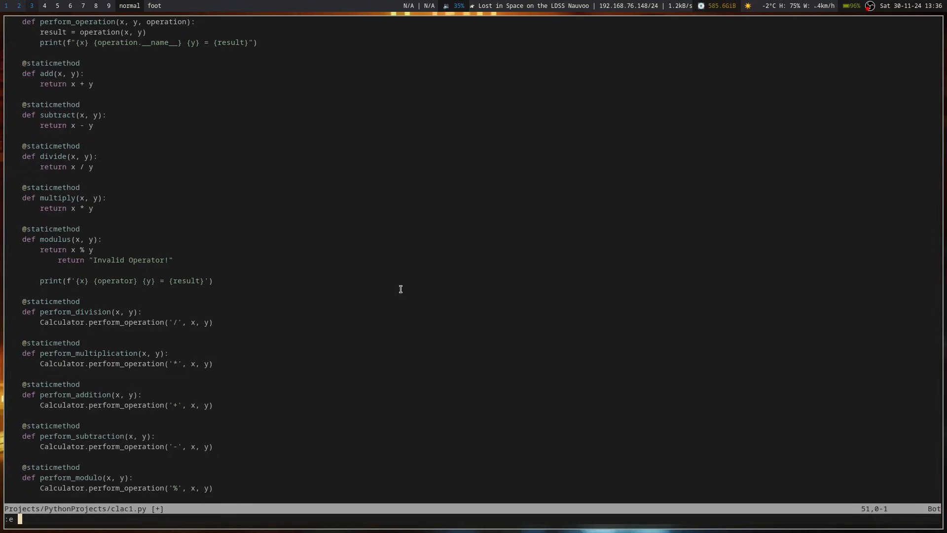
Step: Edit Projects/PythonProjects/mass-download-with-wget/downloader.py via :e with Tab completion
{"action": "type", "text": "Projects/PythonProjects/mass"}
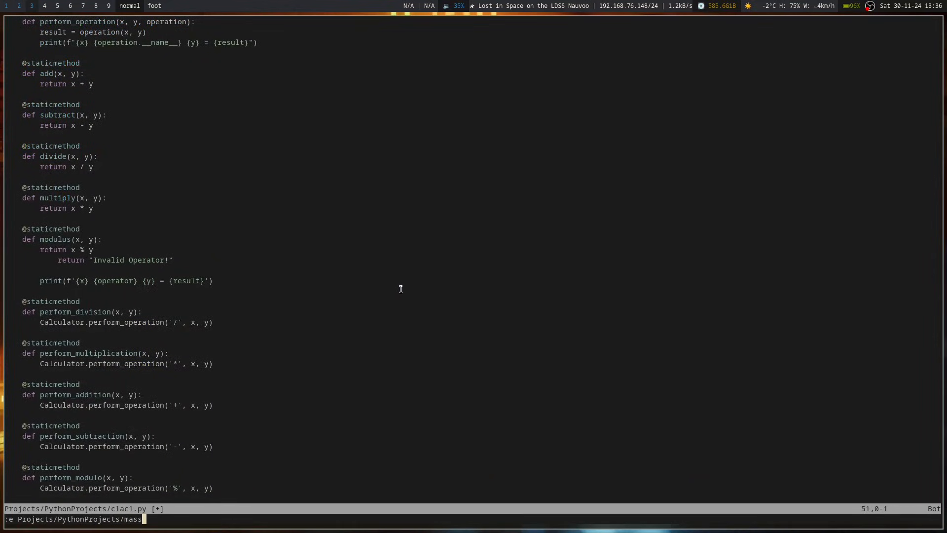
{"action": "key", "text": "Return"}
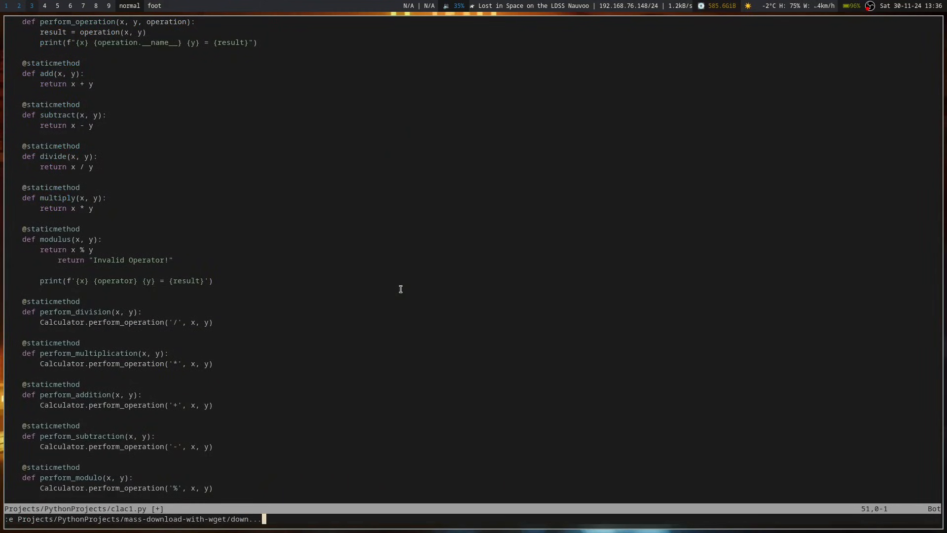
{"action": "key", "text": "Return"}
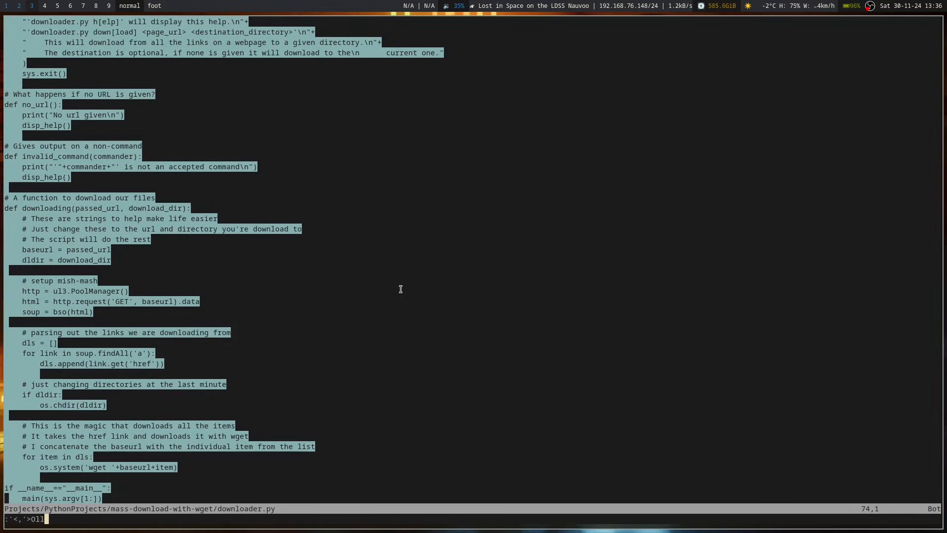
Step: Run :'<,'>Ollama on the whole file and choose Explain Code
{"action": "type", "text": "ama"}
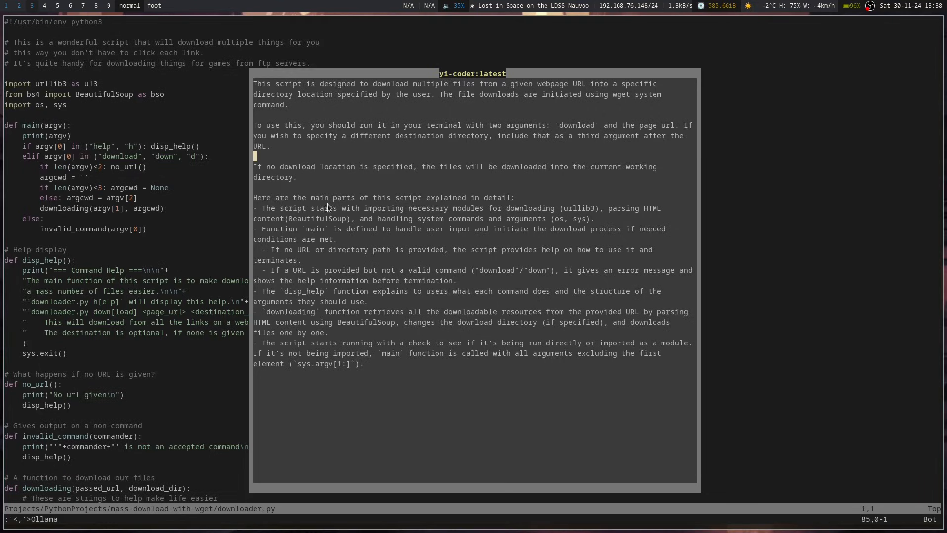
{"action": "mouse_move", "coordinate": [305, 234]}
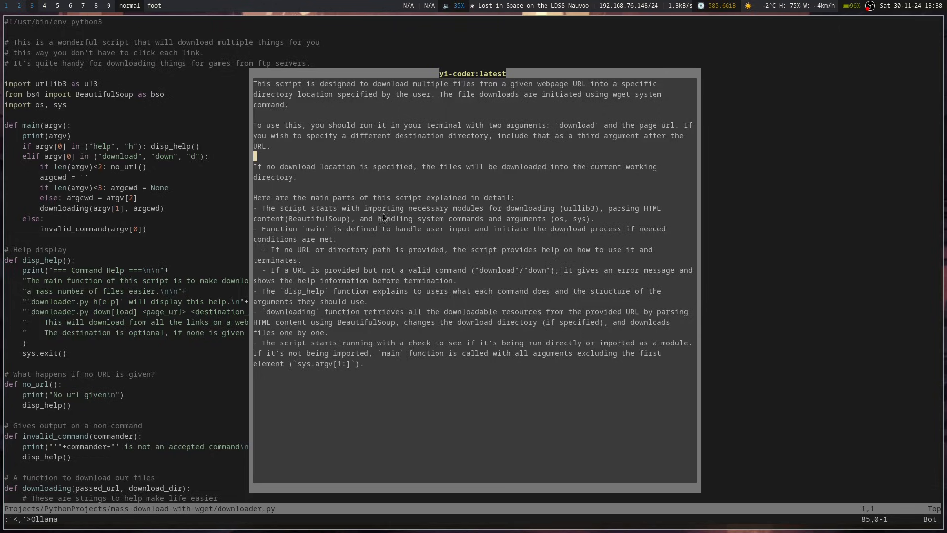
{"action": "mouse_move", "coordinate": [296, 227]}
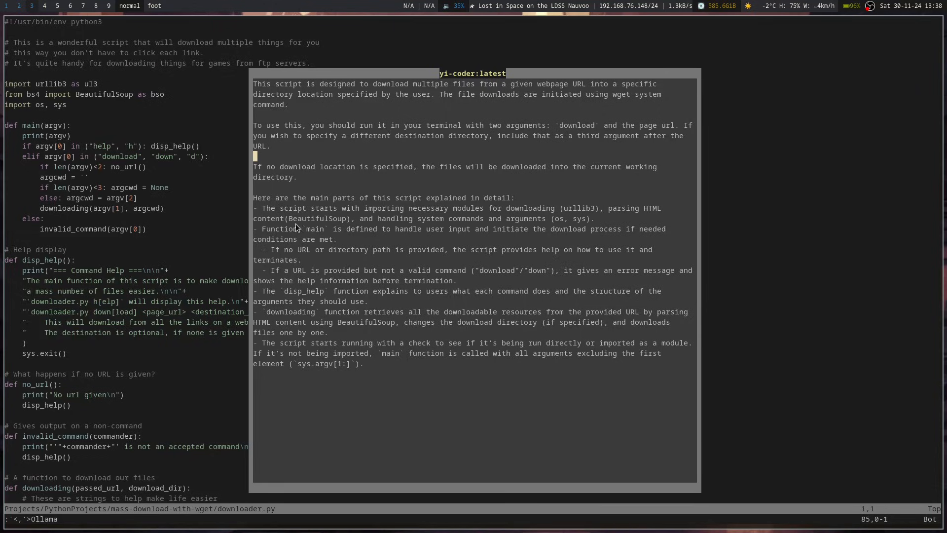
{"action": "mouse_move", "coordinate": [339, 241]}
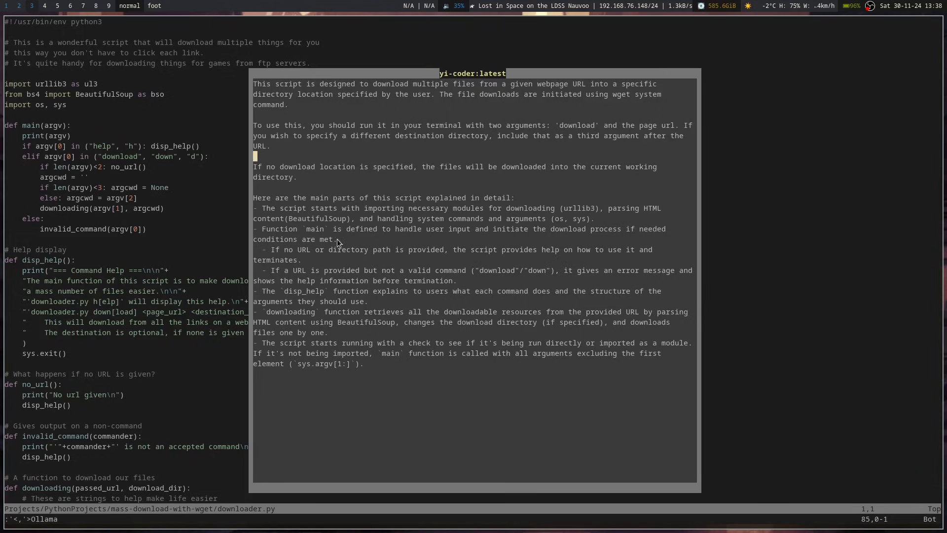
{"action": "mouse_move", "coordinate": [575, 226]}
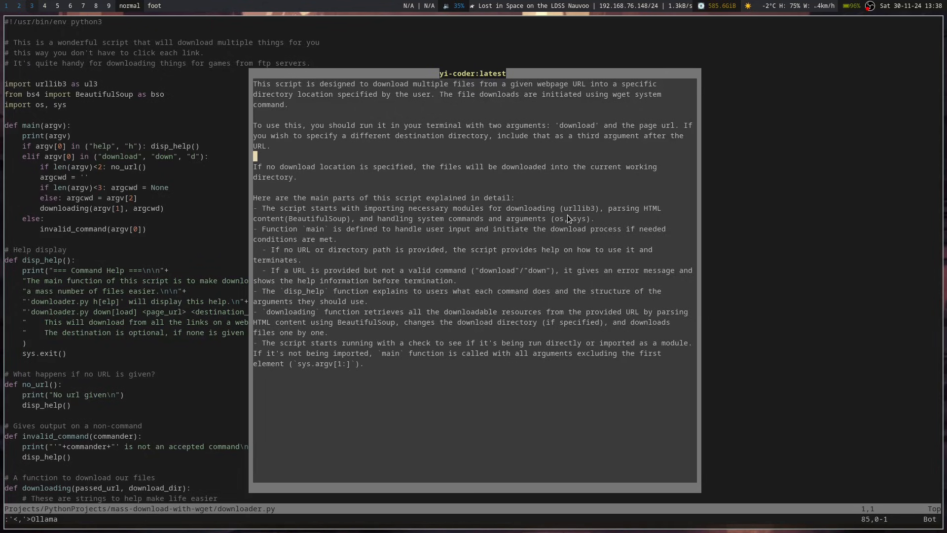
{"action": "mouse_move", "coordinate": [281, 288]}
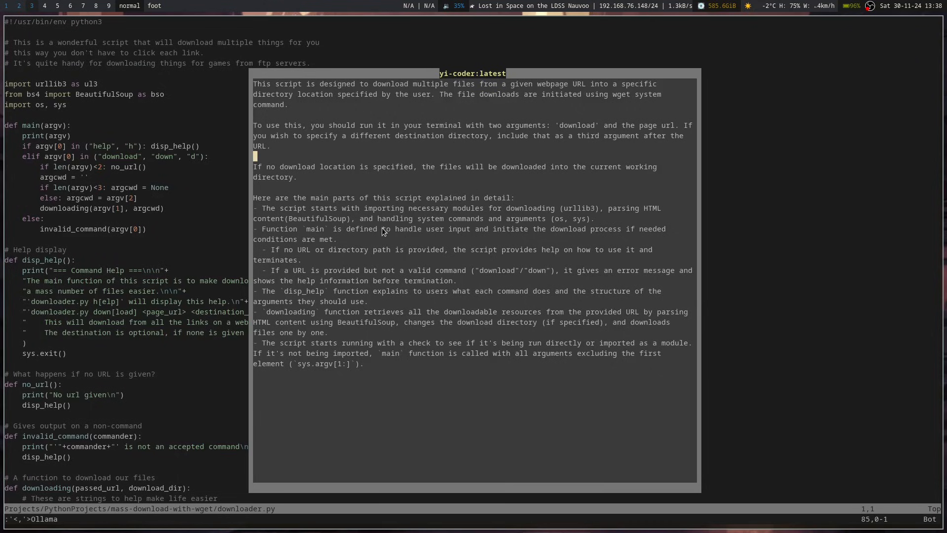
{"action": "mouse_move", "coordinate": [451, 274]}
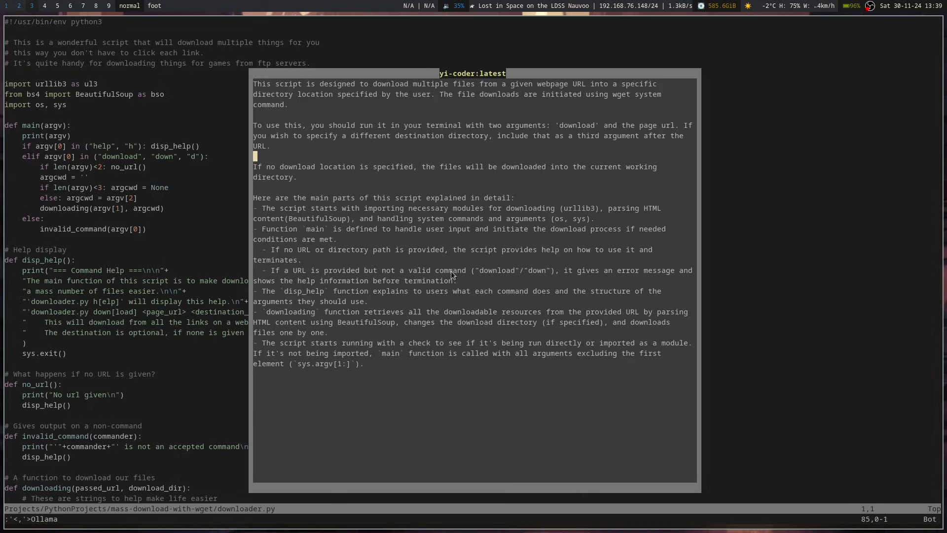
{"action": "mouse_move", "coordinate": [296, 309]}
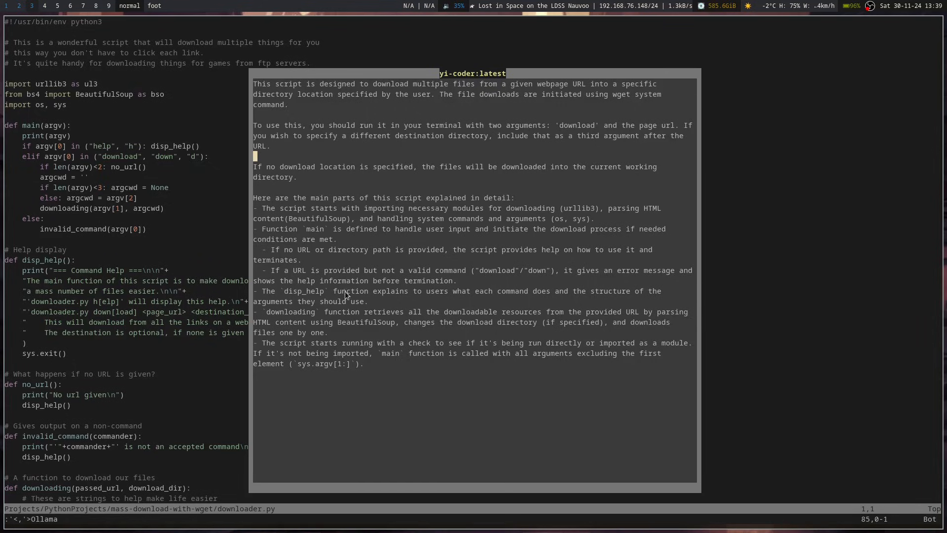
{"action": "mouse_move", "coordinate": [584, 301]}
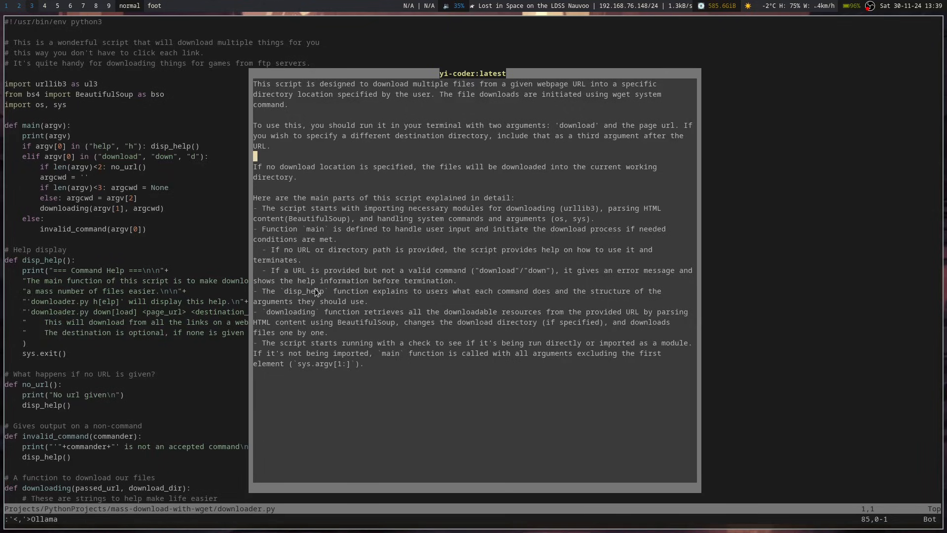
{"action": "mouse_move", "coordinate": [406, 310]}
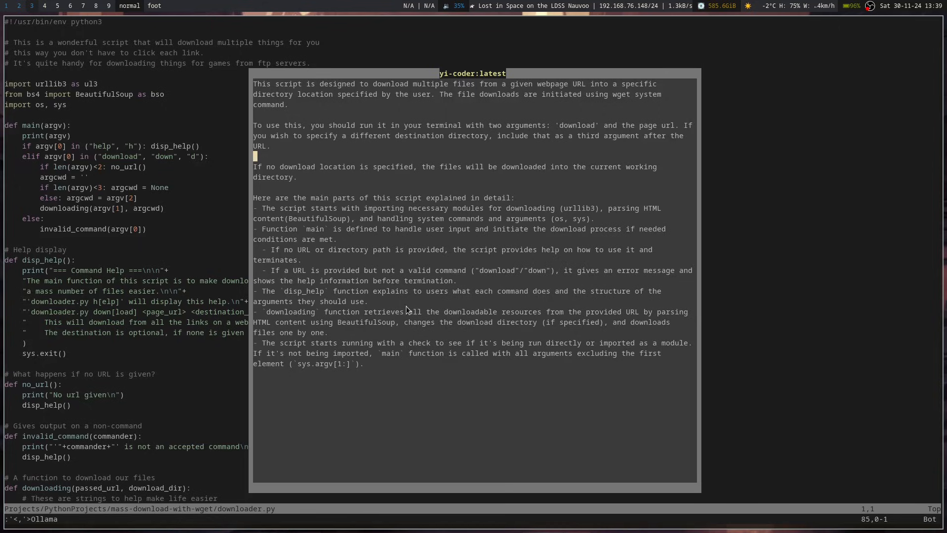
{"action": "mouse_move", "coordinate": [451, 337]}
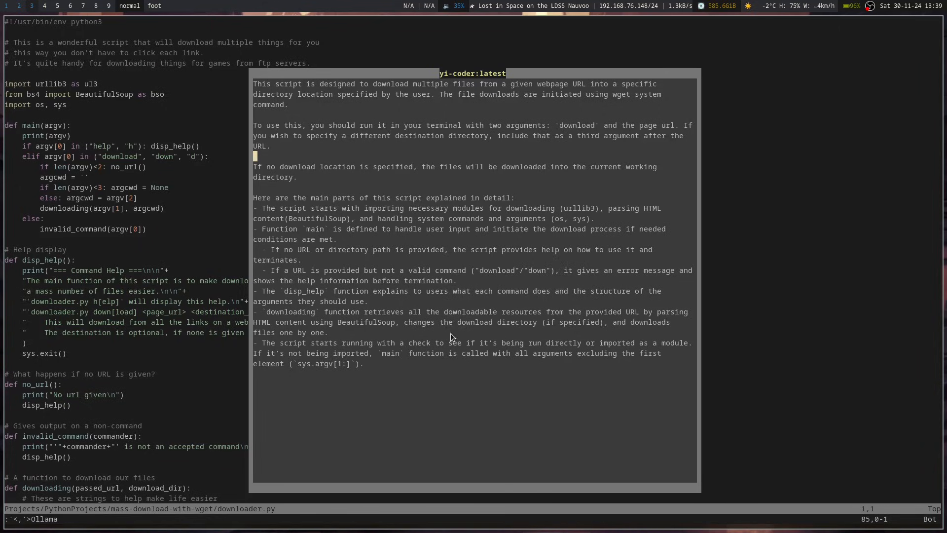
{"action": "mouse_move", "coordinate": [446, 323]}
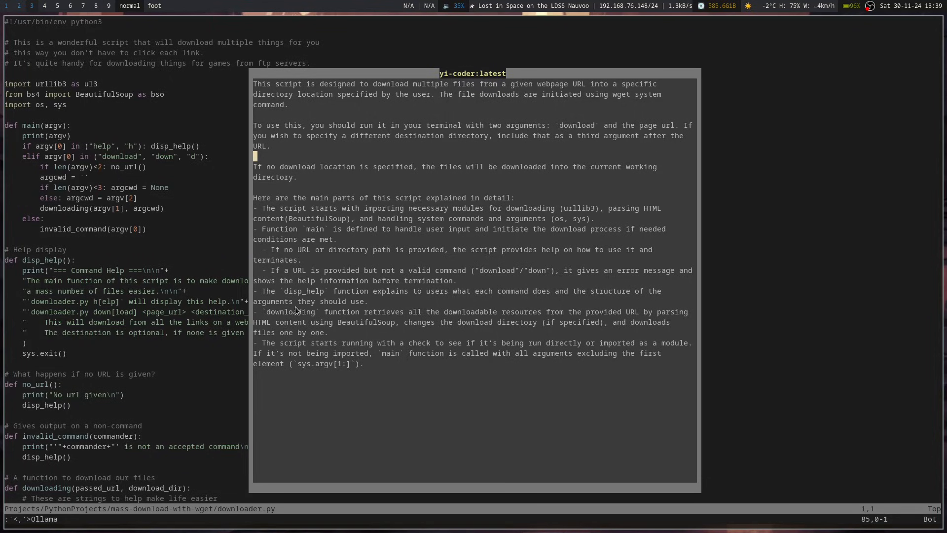
{"action": "mouse_move", "coordinate": [370, 371]}
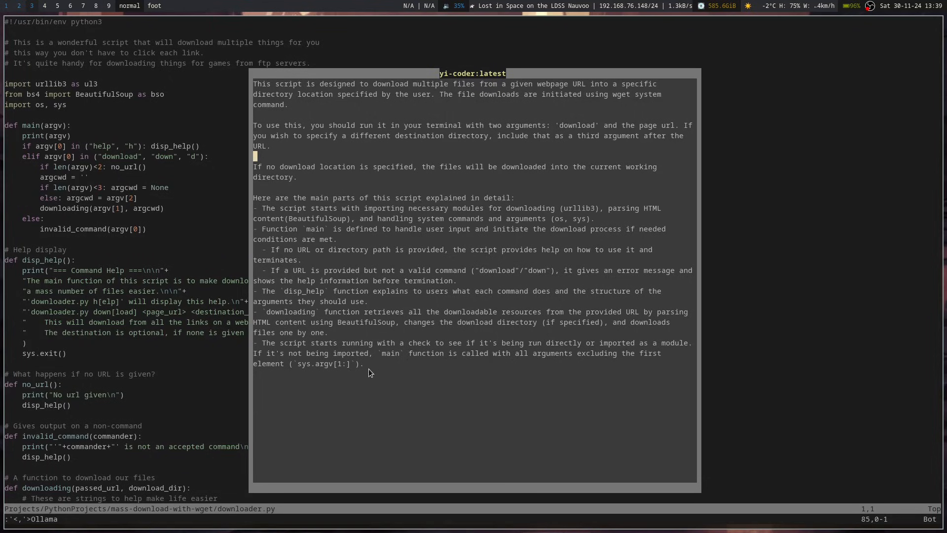
{"action": "mouse_move", "coordinate": [548, 355]}
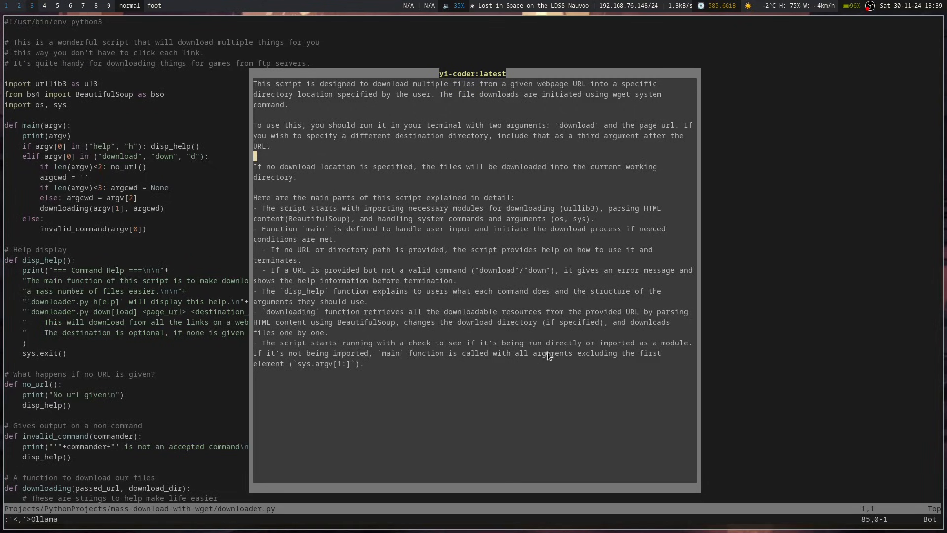
{"action": "mouse_move", "coordinate": [620, 349]}
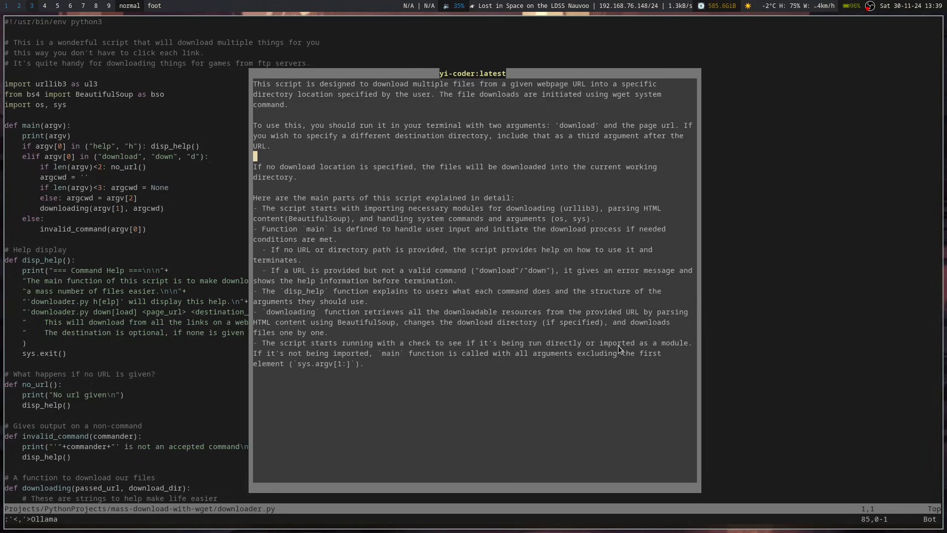
{"action": "mouse_move", "coordinate": [310, 347]}
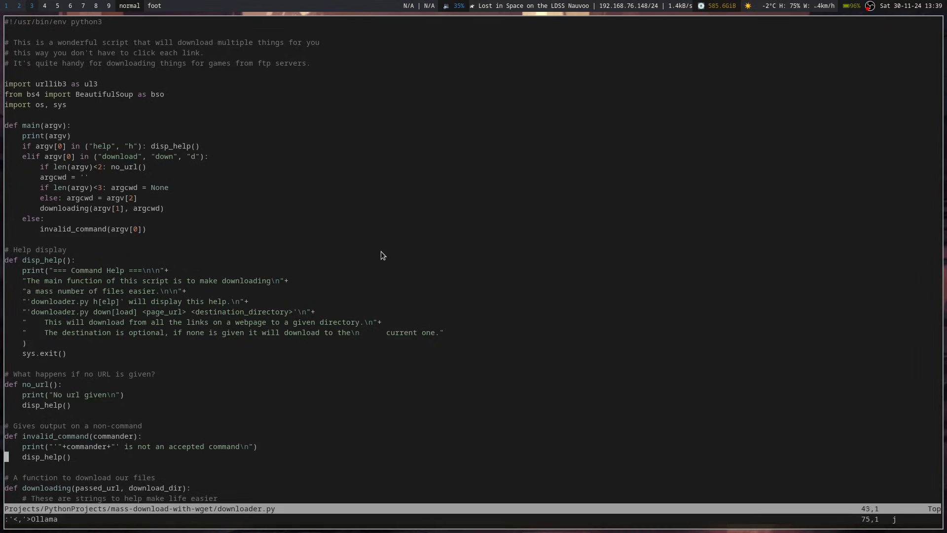
Step: Run :OllamaServeStop so Neovim reports the Ollama server stopped
{"action": "scroll", "scroll_direction": "down", "scroll_amount": 3}
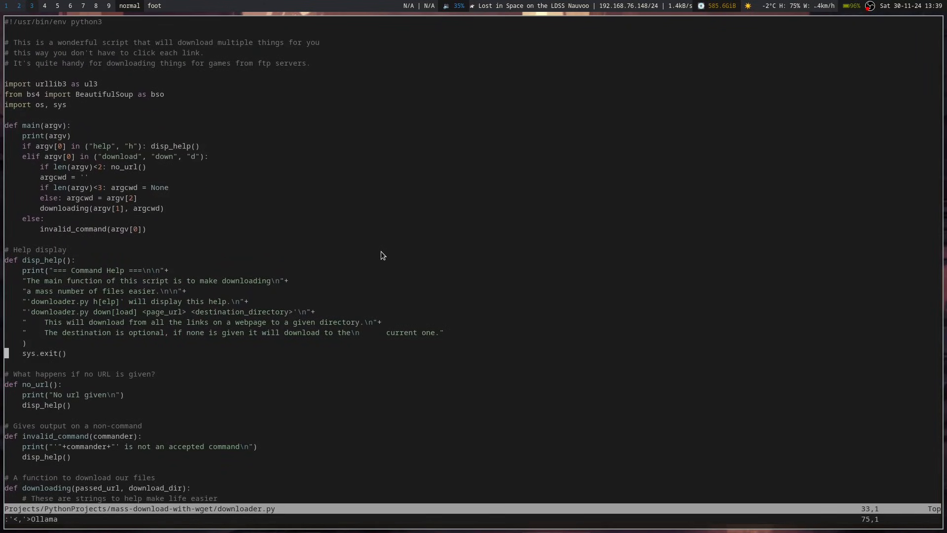
{"action": "mouse_move", "coordinate": [446, 233]}
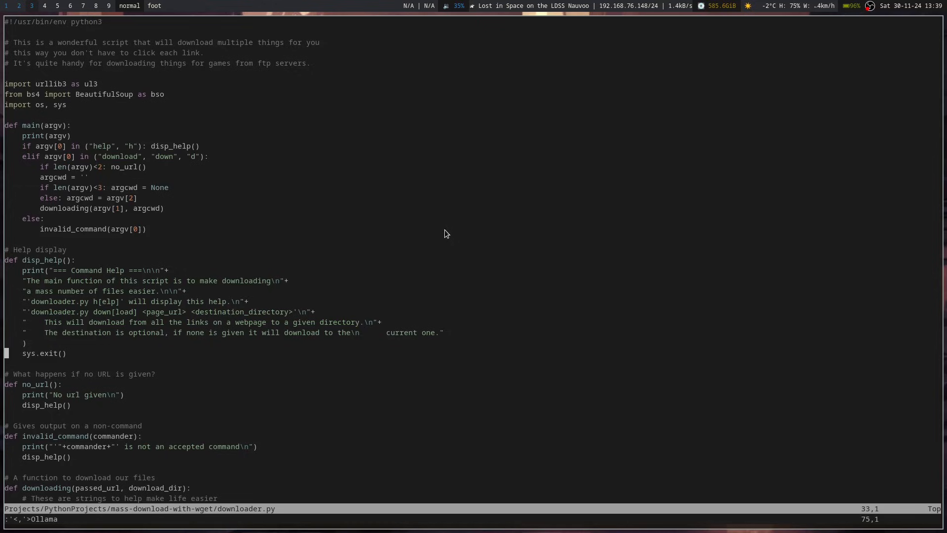
{"action": "mouse_move", "coordinate": [237, 268]}
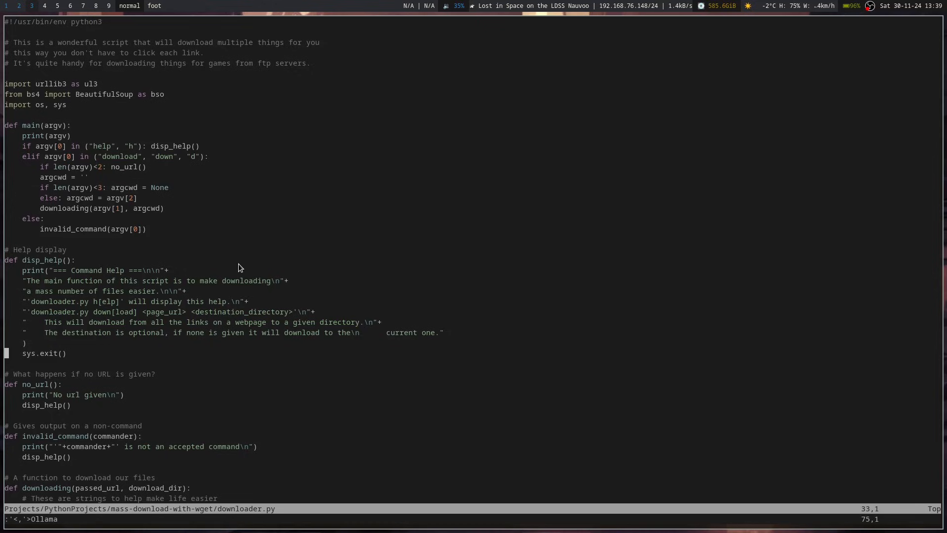
{"action": "mouse_move", "coordinate": [354, 261]}
{"action": "type", "text": ":"}
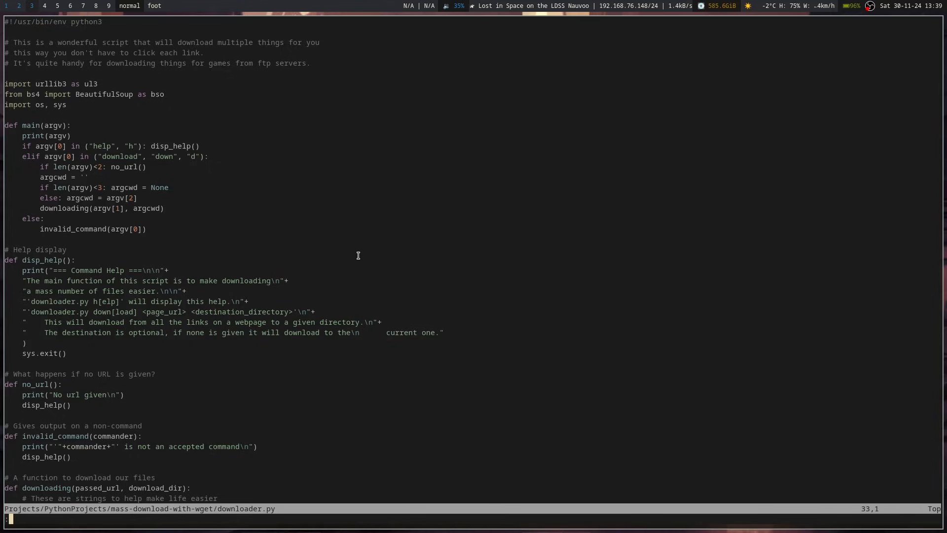
{"action": "type", "text": "Ollama"}
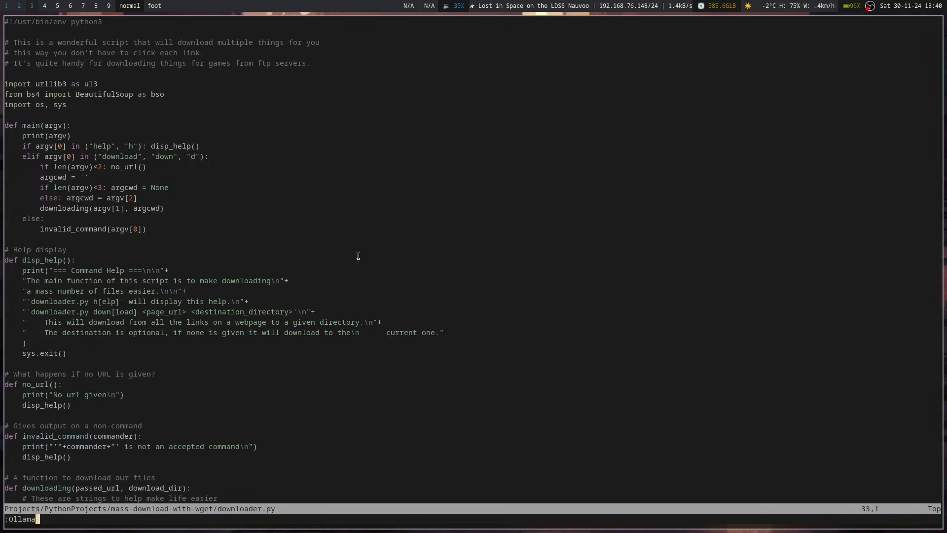
{"action": "type", "text": "ServeSt"}
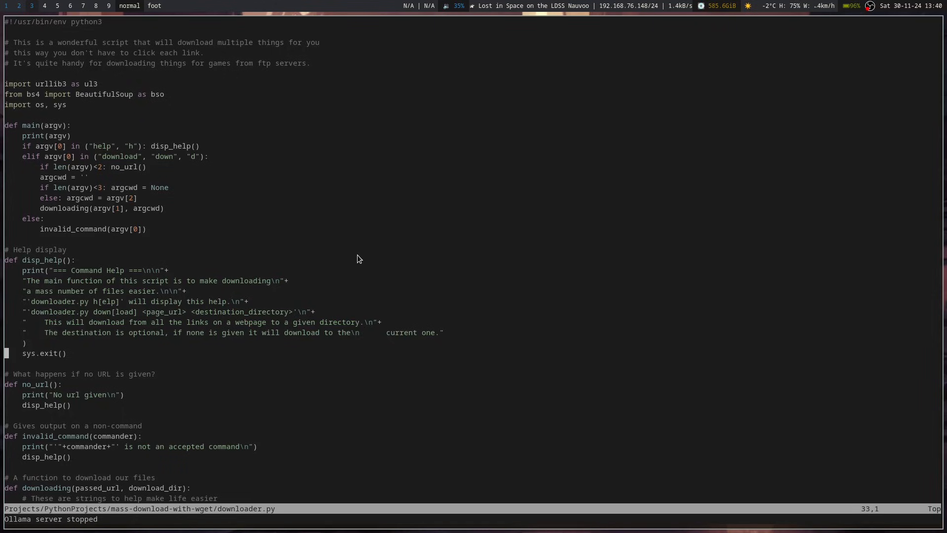
{"action": "mouse_move", "coordinate": [538, 255]}
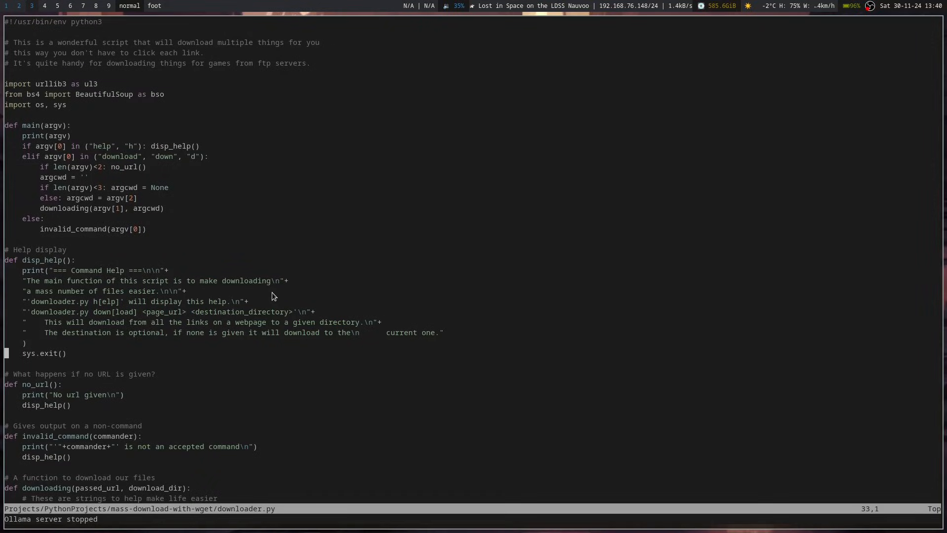
{"action": "mouse_move", "coordinate": [504, 327]}
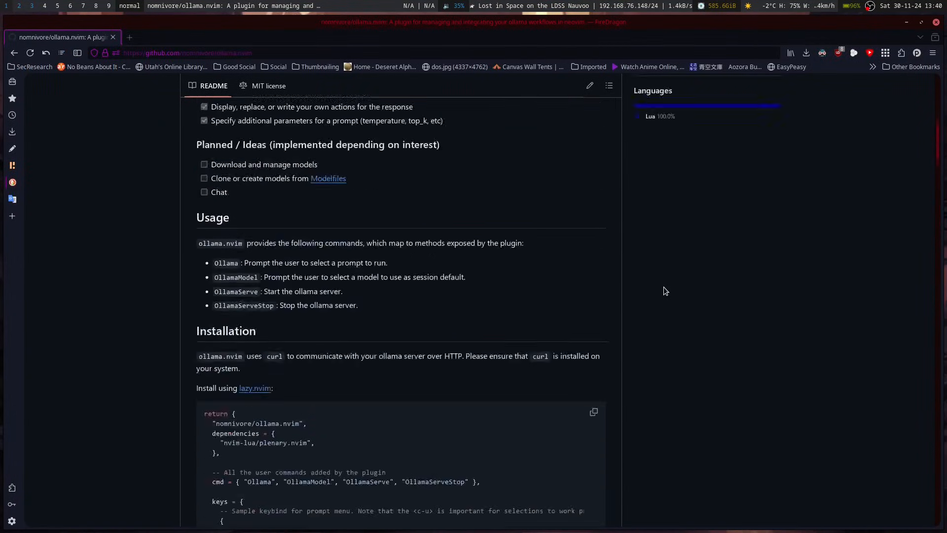
Step: Scroll through the README's Usage, Configuration and Actions sections, then back to Features
{"action": "scroll", "scroll_direction": "down", "scroll_amount": 3}
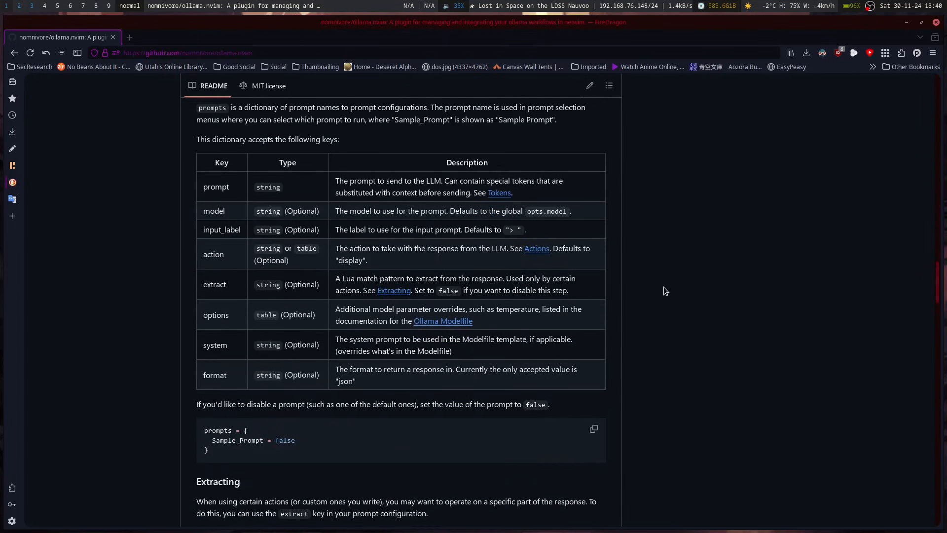
{"action": "scroll", "scroll_direction": "down", "scroll_amount": 3}
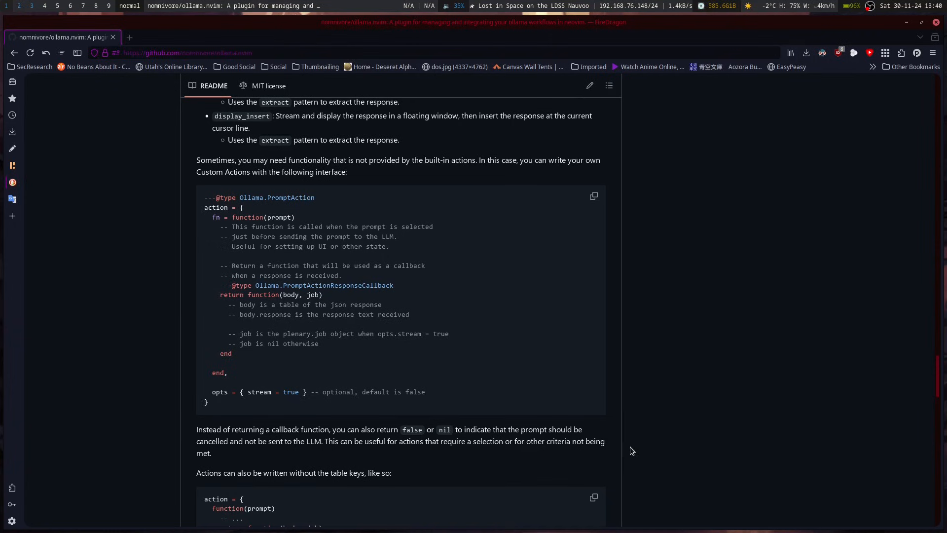
{"action": "mouse_move", "coordinate": [565, 447]}
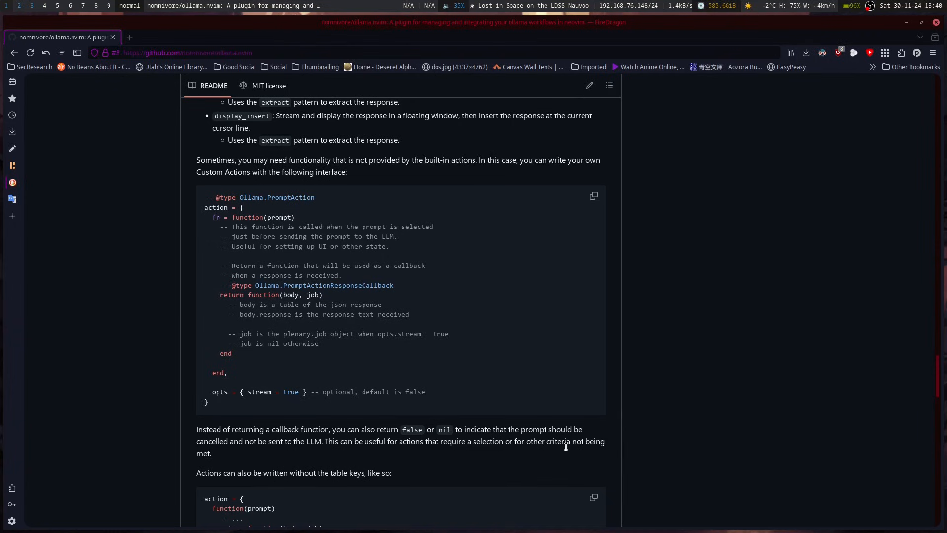
{"action": "mouse_move", "coordinate": [660, 417]}
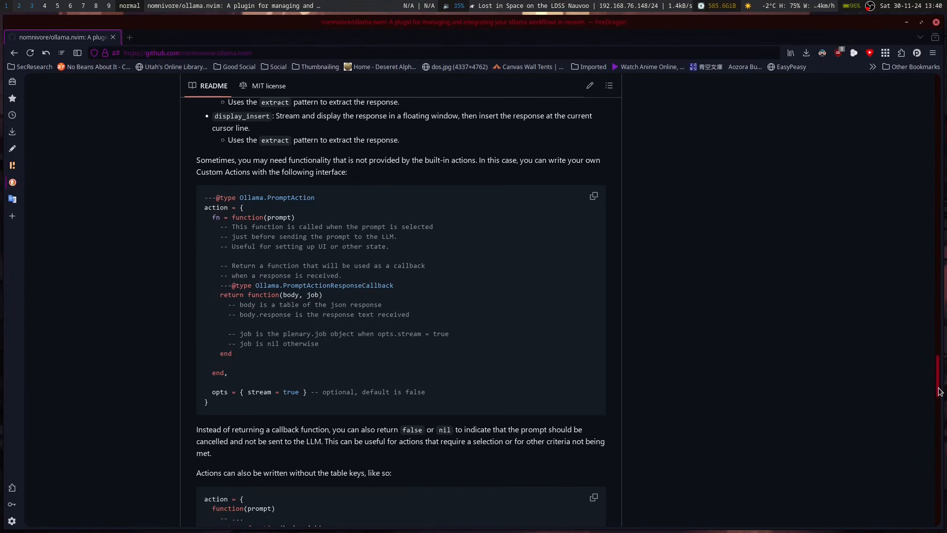
{"action": "mouse_move", "coordinate": [612, 413]}
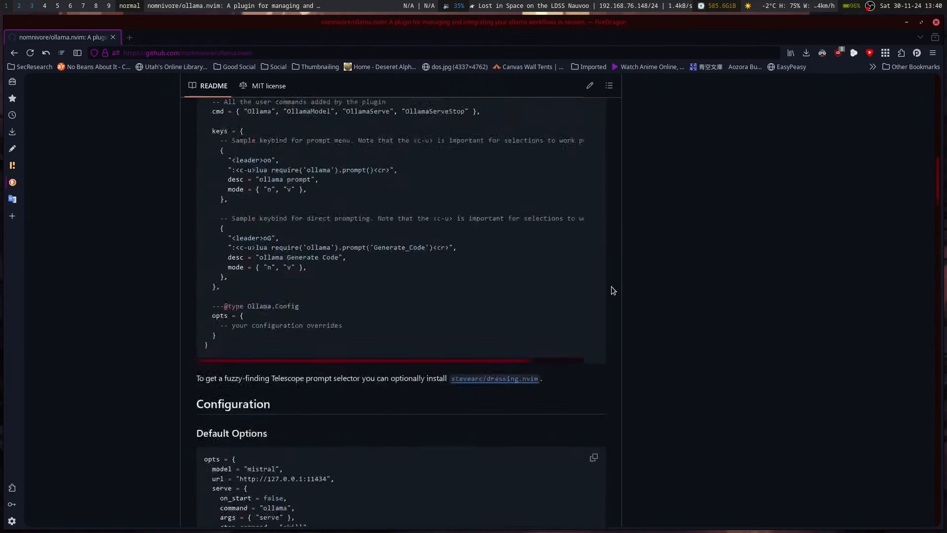
{"action": "scroll", "scroll_direction": "up", "scroll_amount": 3}
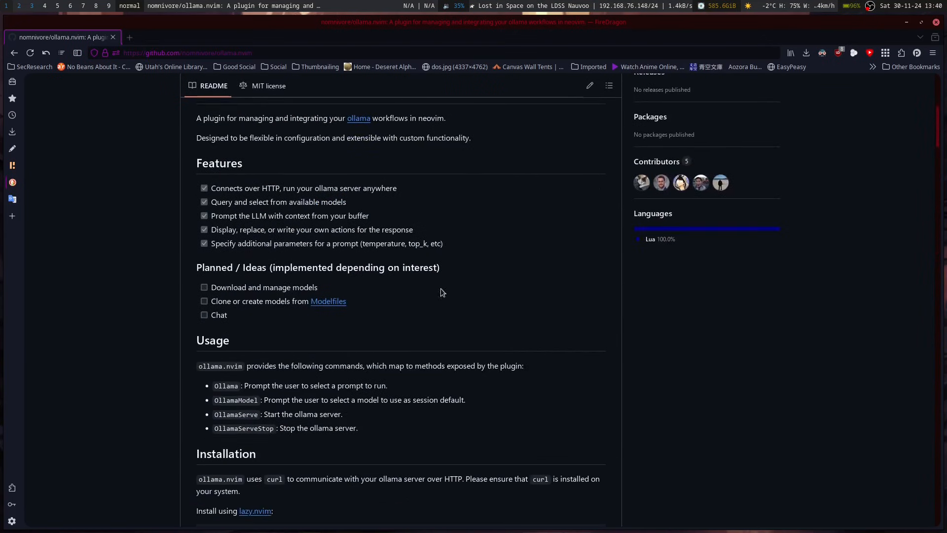